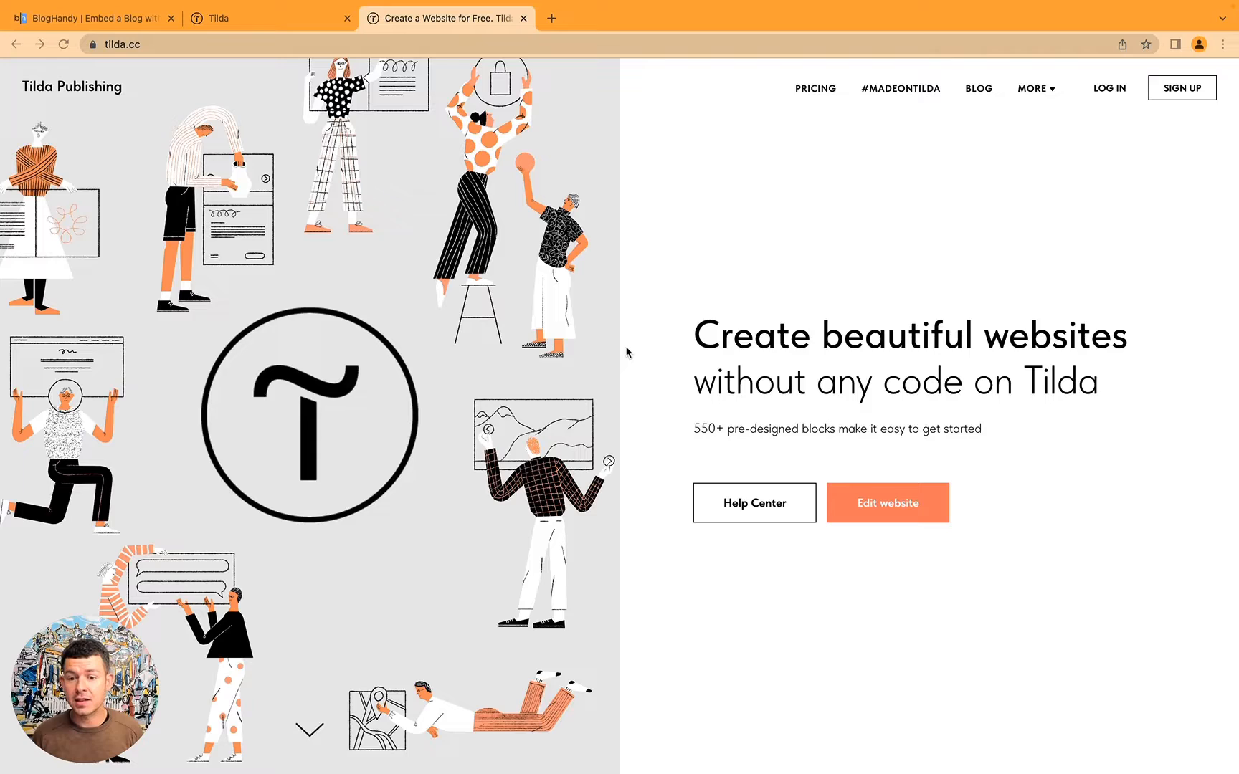
mouse_move(720, 322)
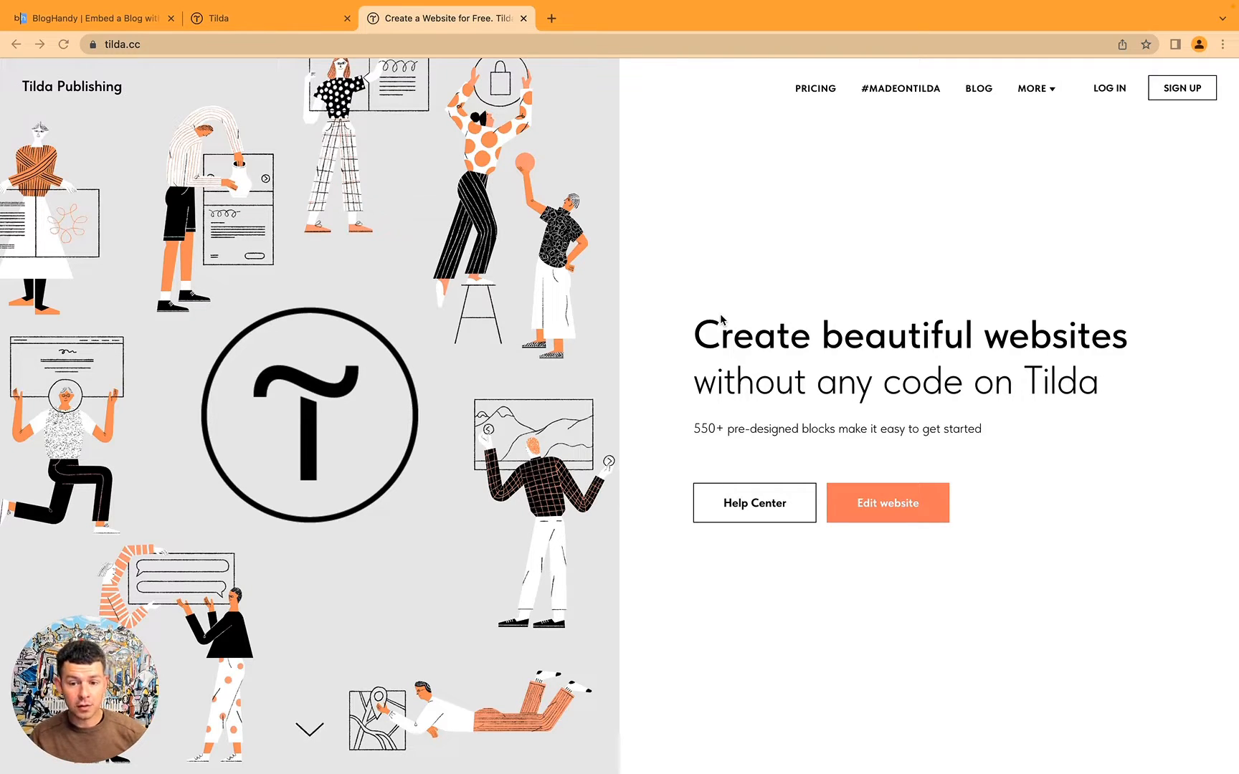
Step: Scroll through the tilda.cc landing page to look it over
scroll("down", 3)
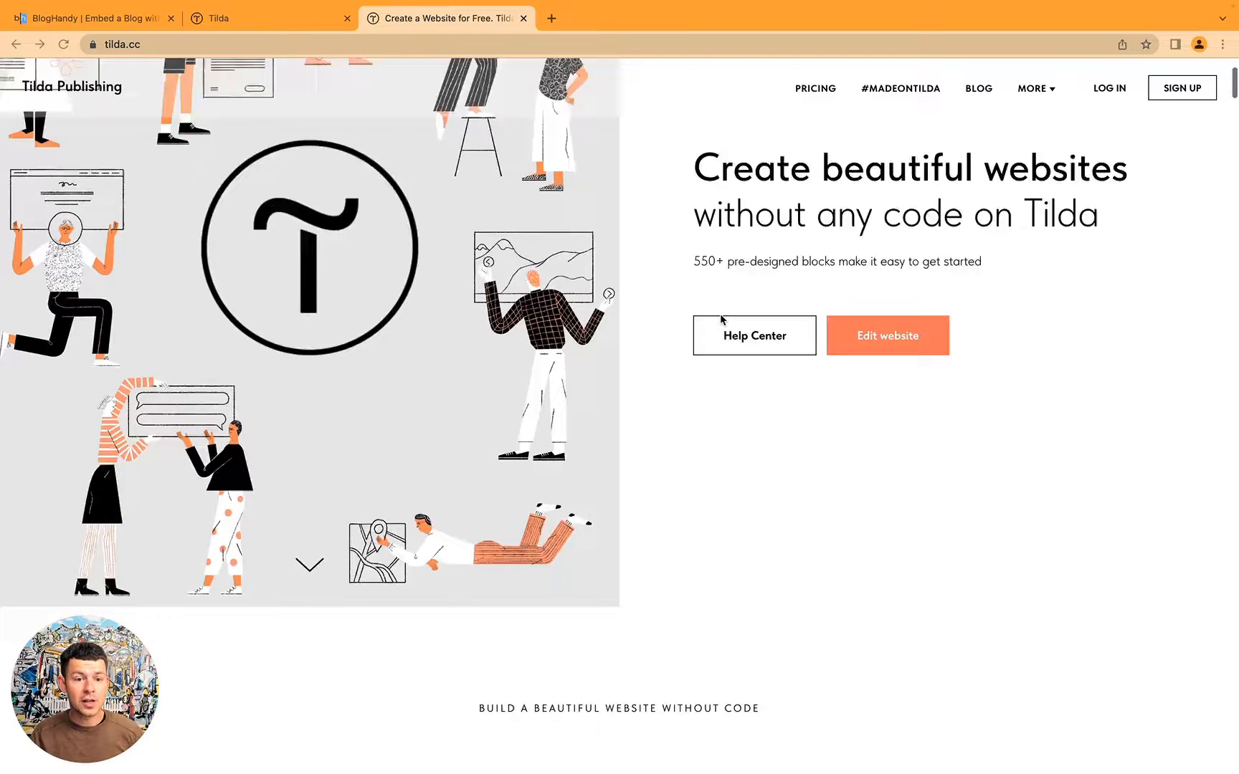
scroll("down", 3)
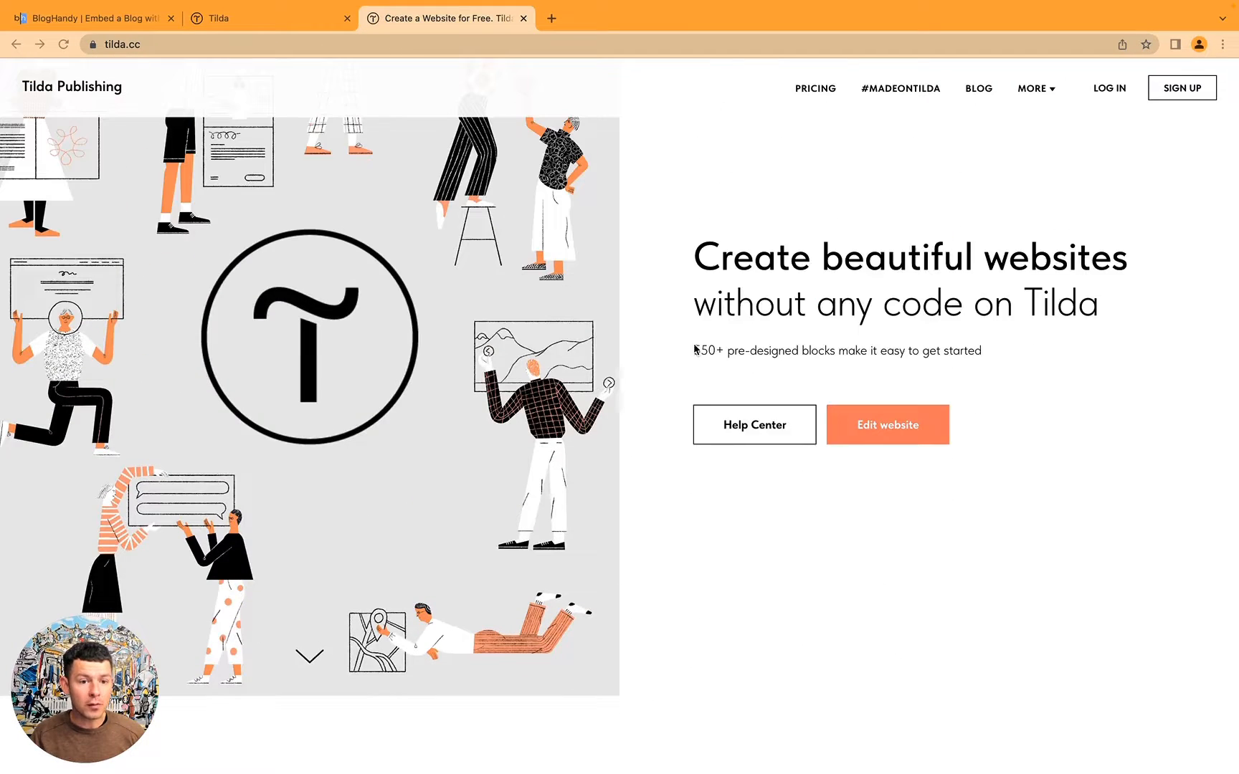
left_click_drag(695, 351, 810, 350)
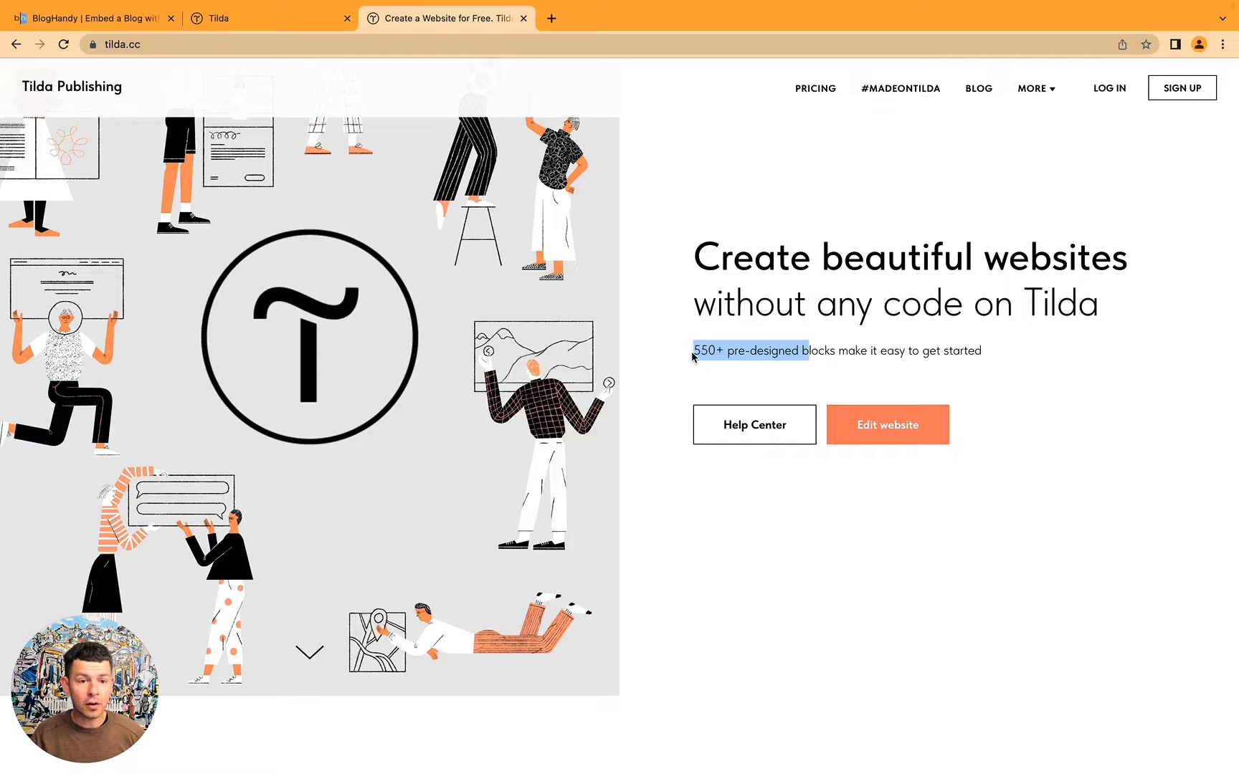
scroll("down", 3)
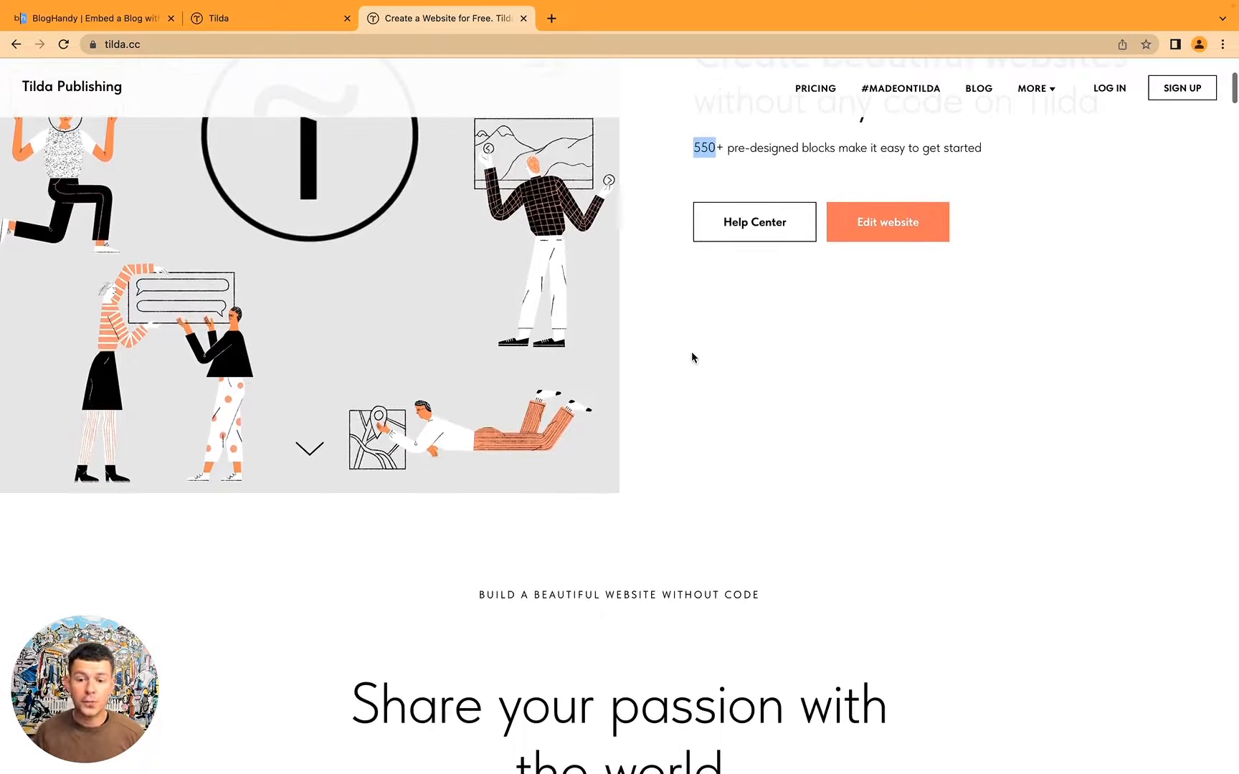
scroll("down", 3)
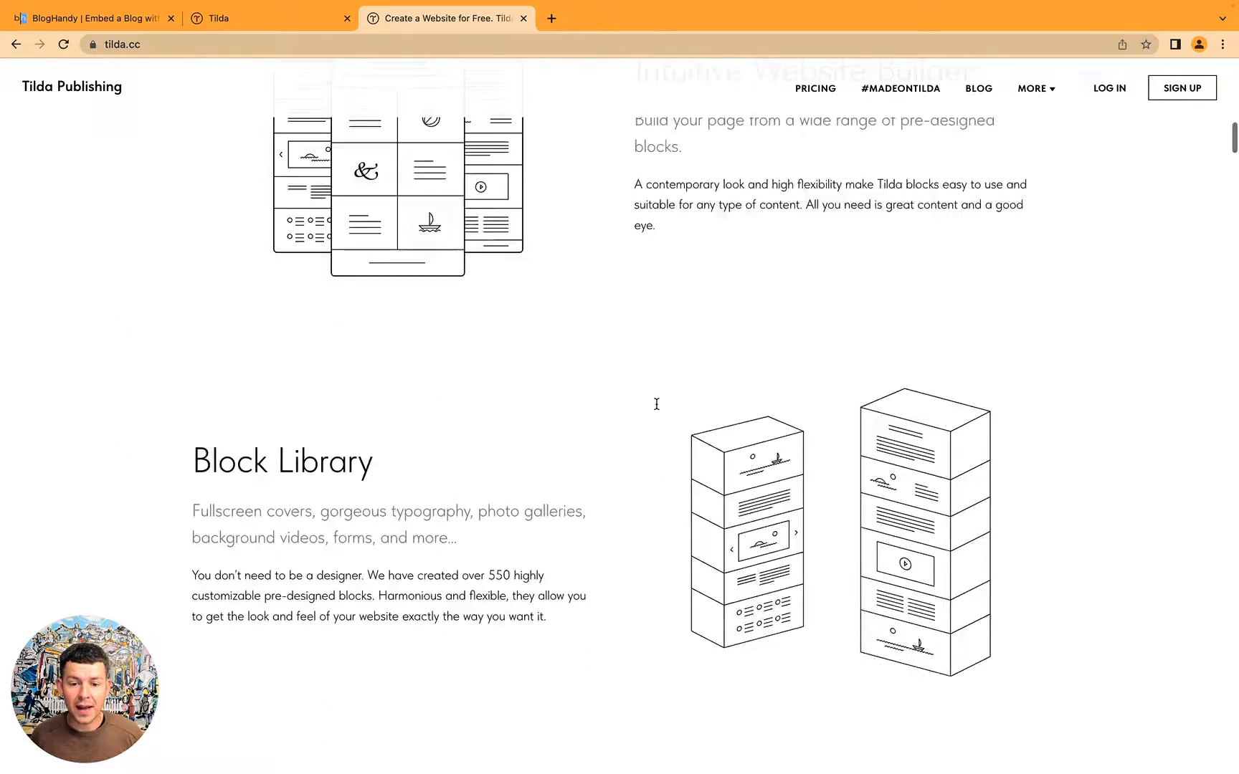
scroll("down", 3)
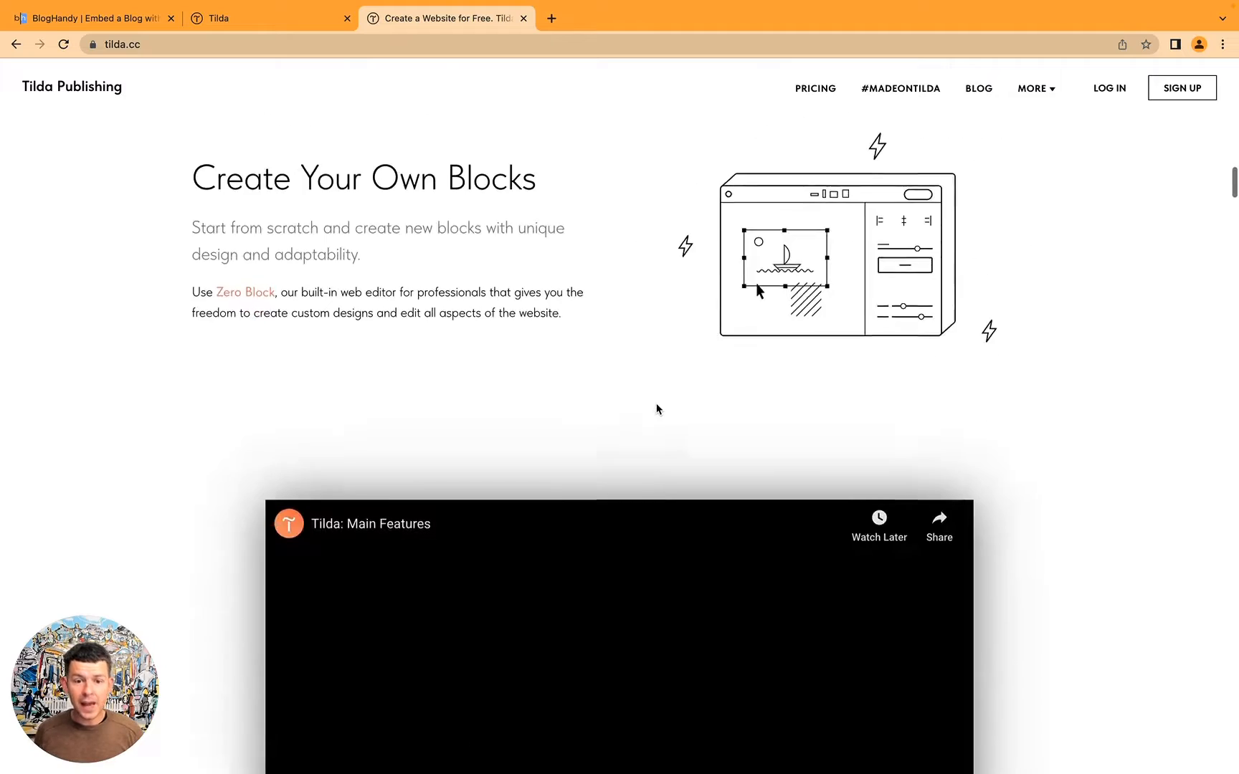
scroll("down", 3)
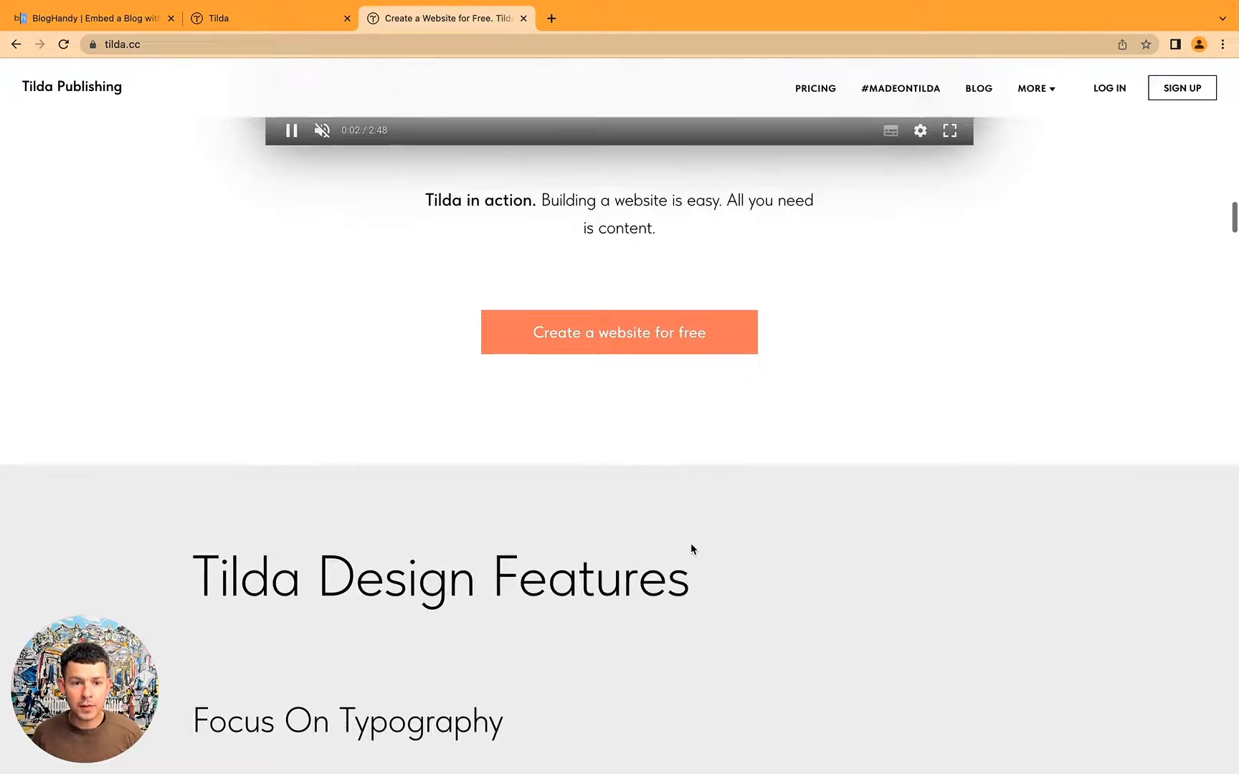
scroll("up", 3)
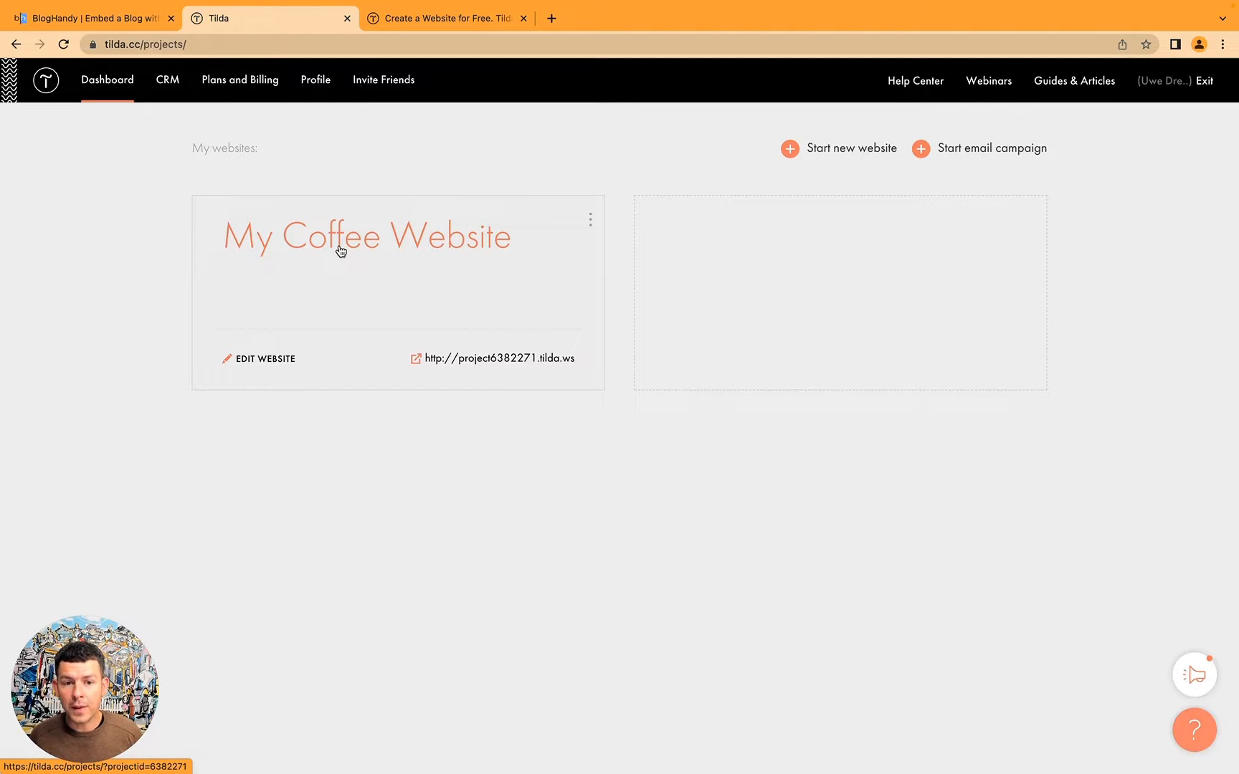
Step: Open the My Coffee Website project and edit its Blank page
left_click(365, 237)
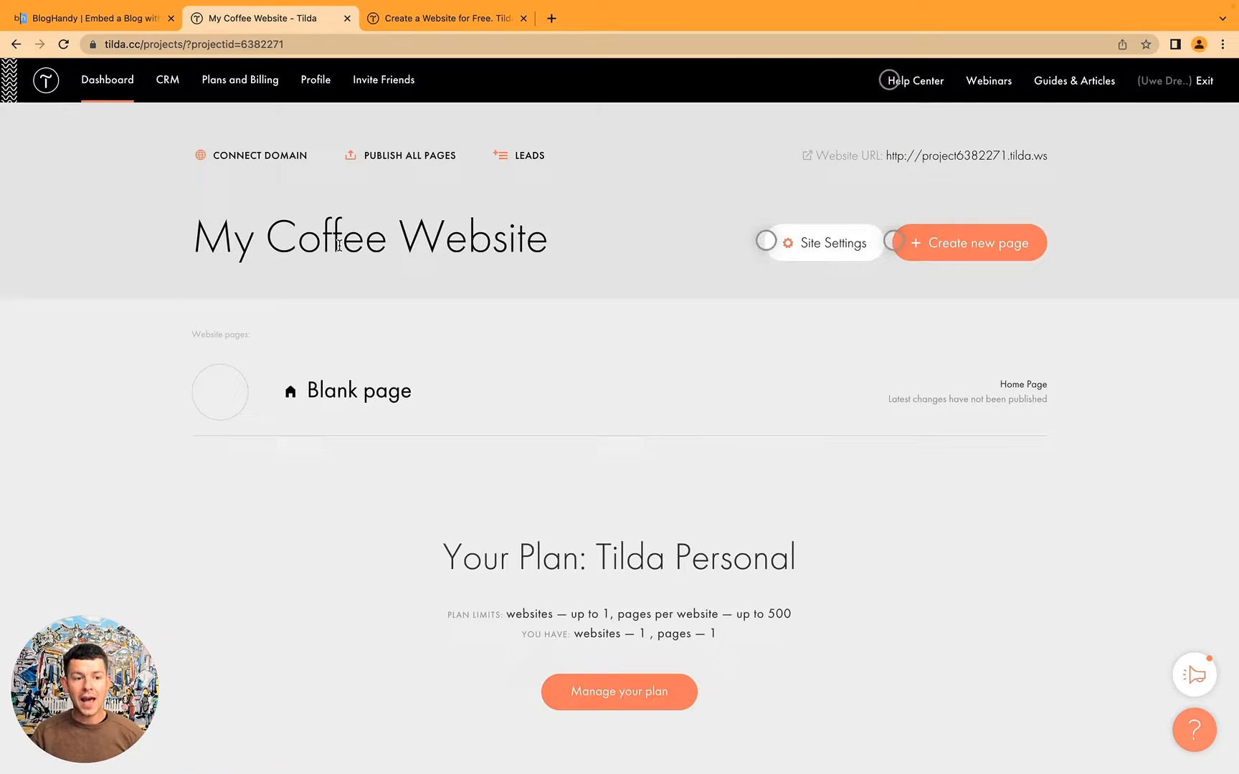
mouse_move(357, 390)
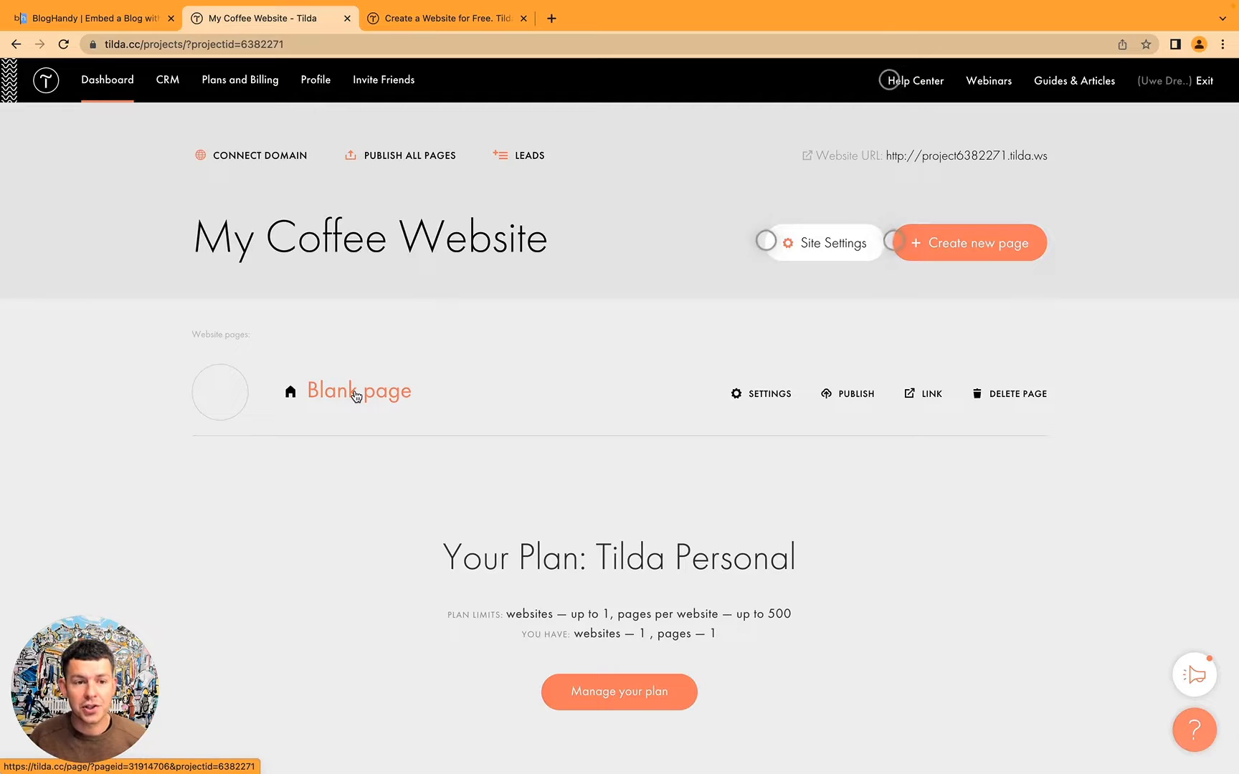
left_click(358, 390)
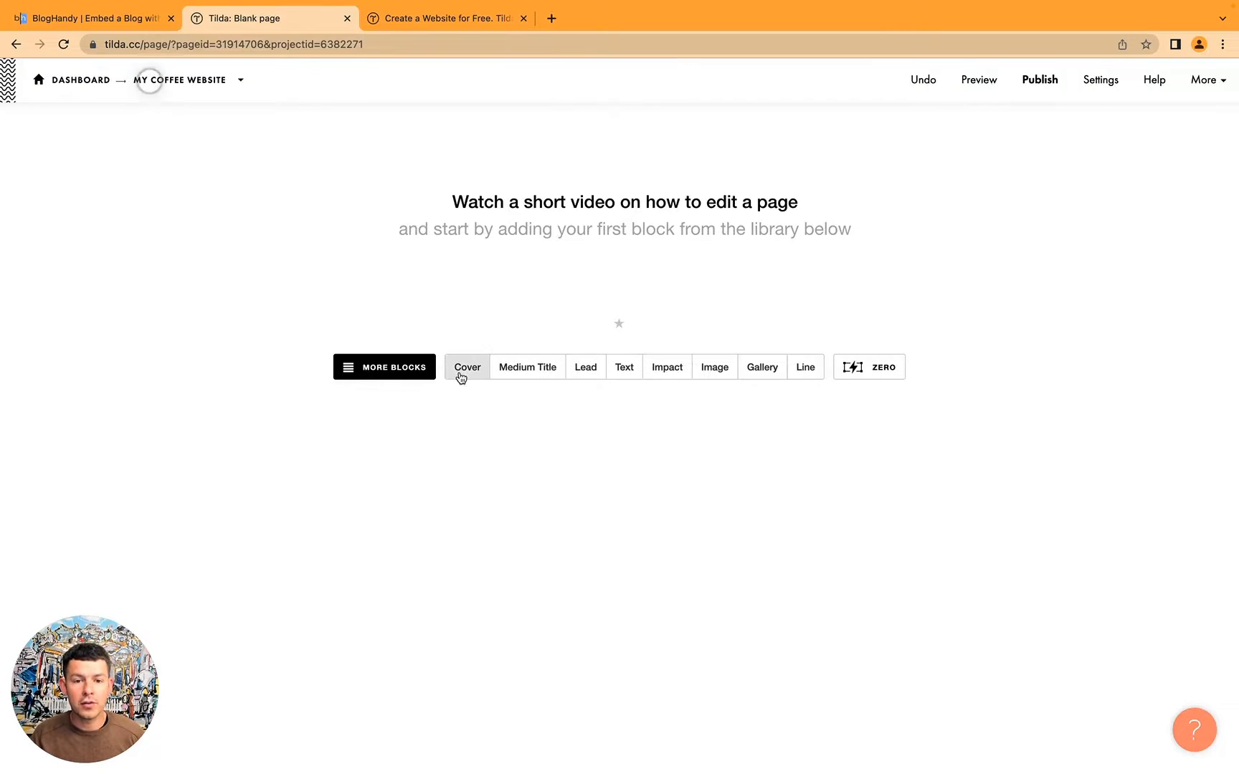
Step: Add a cover block titled COFFEE WEBSITE, then open the block library beneath it
left_click(466, 366)
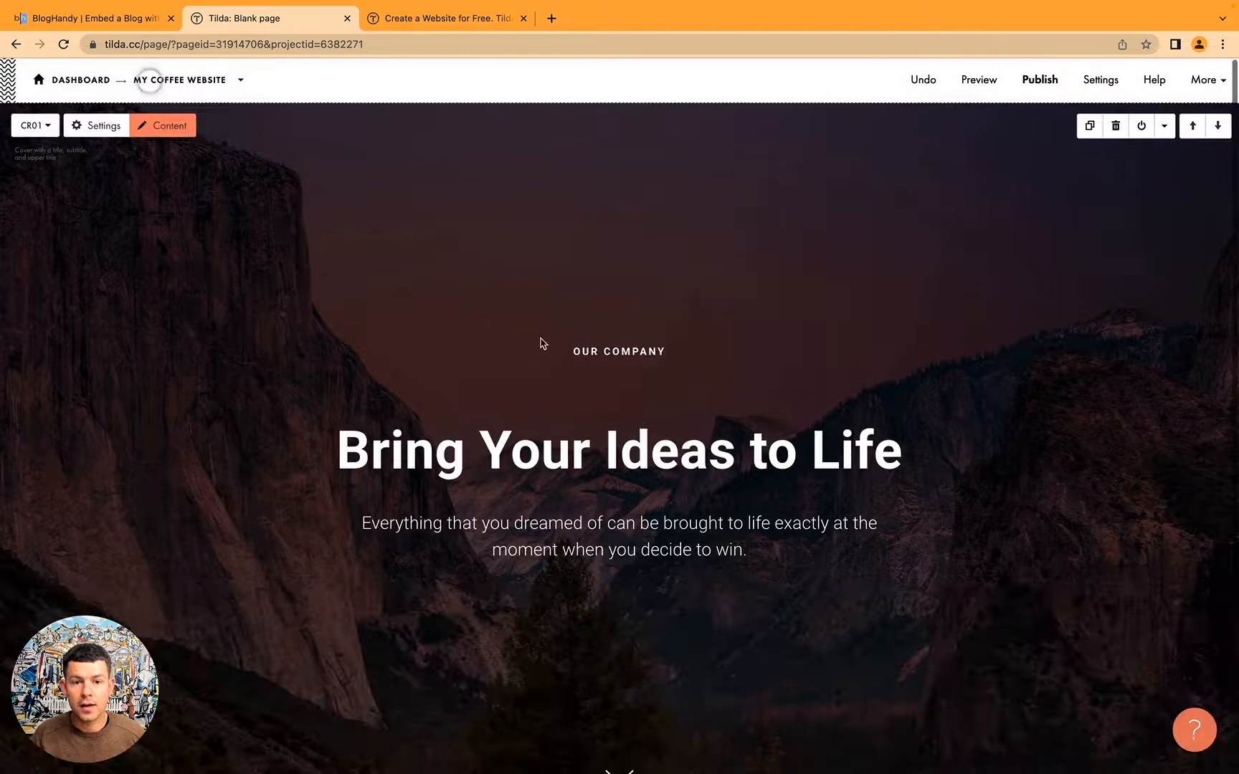
scroll("down", 3)
type("COFFEE WEBSITE")
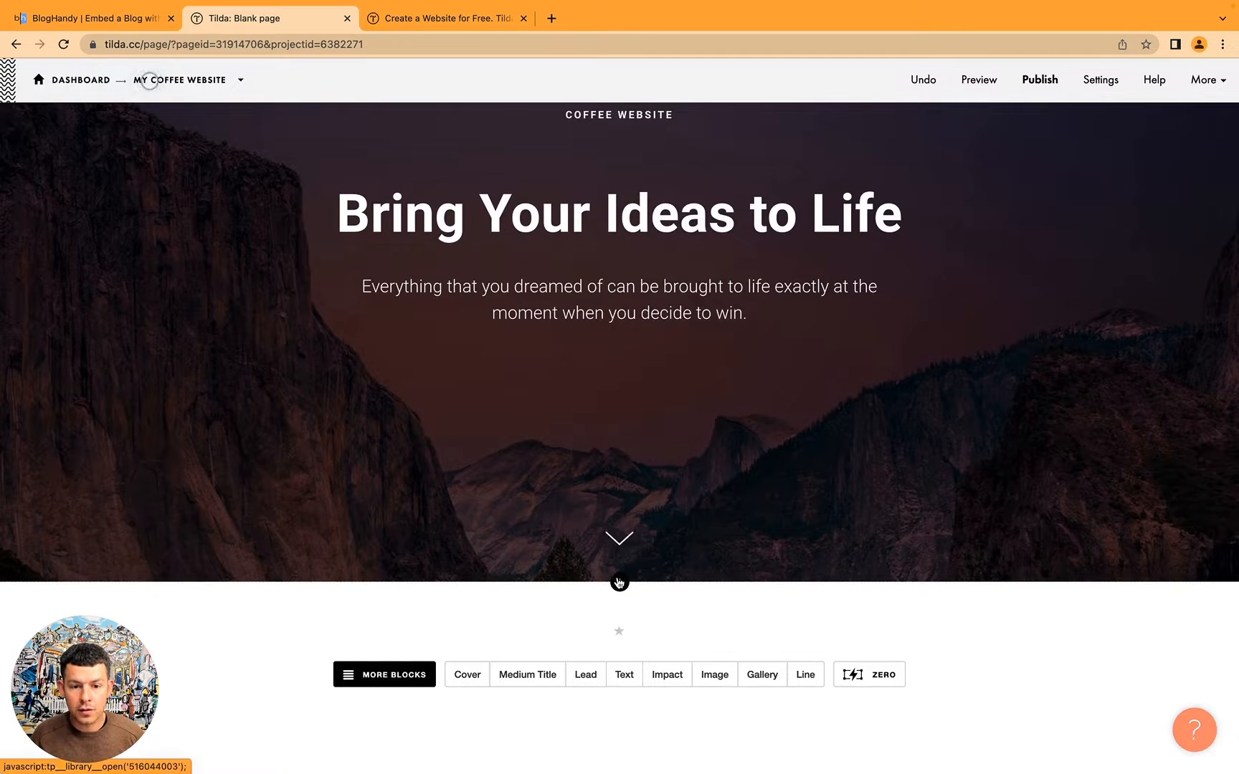
left_click(384, 674)
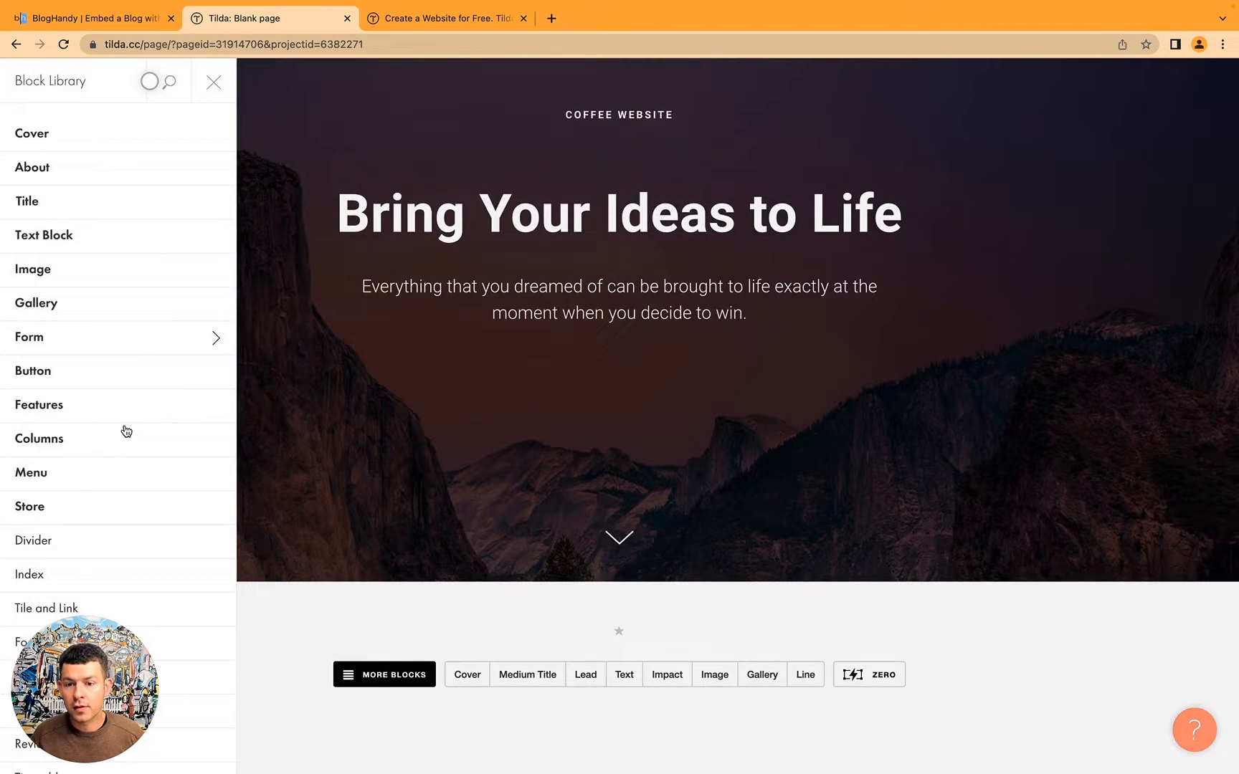
Step: Reopen the full block library and pick the T123 Embed HTML code block from Other
left_click(213, 82)
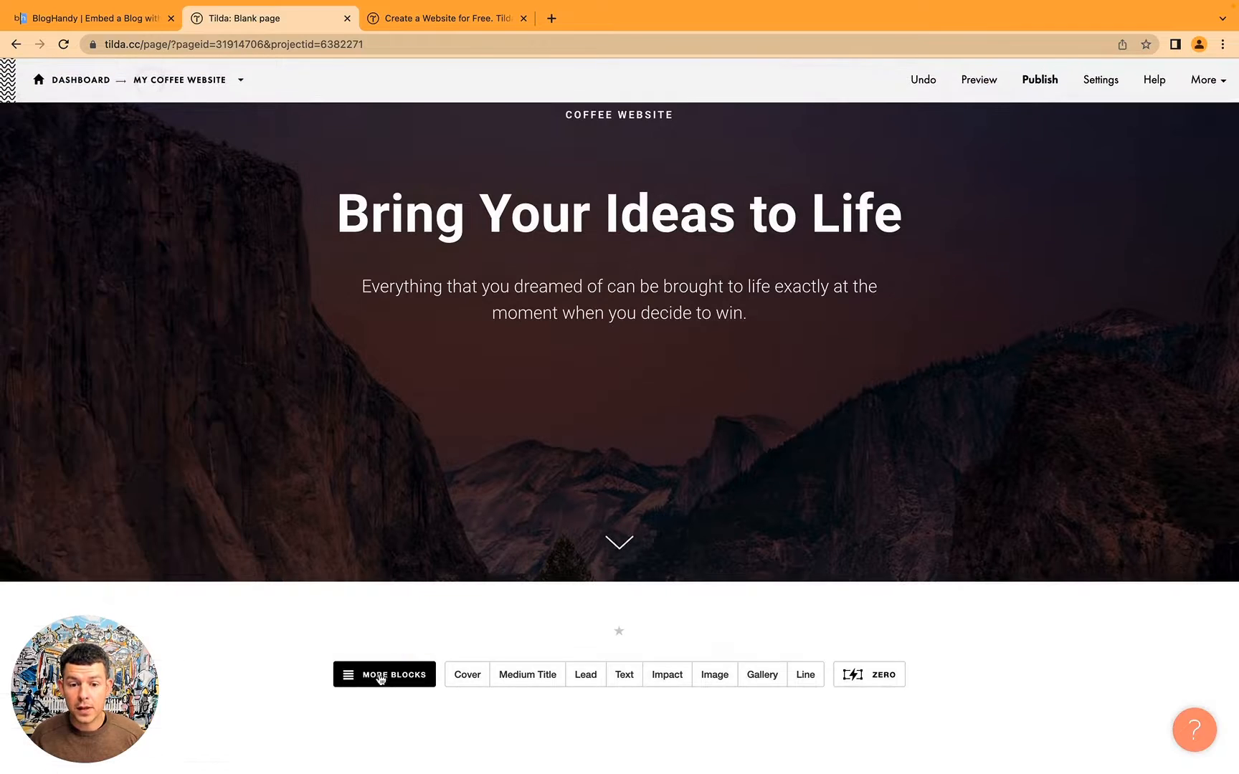
left_click(385, 674)
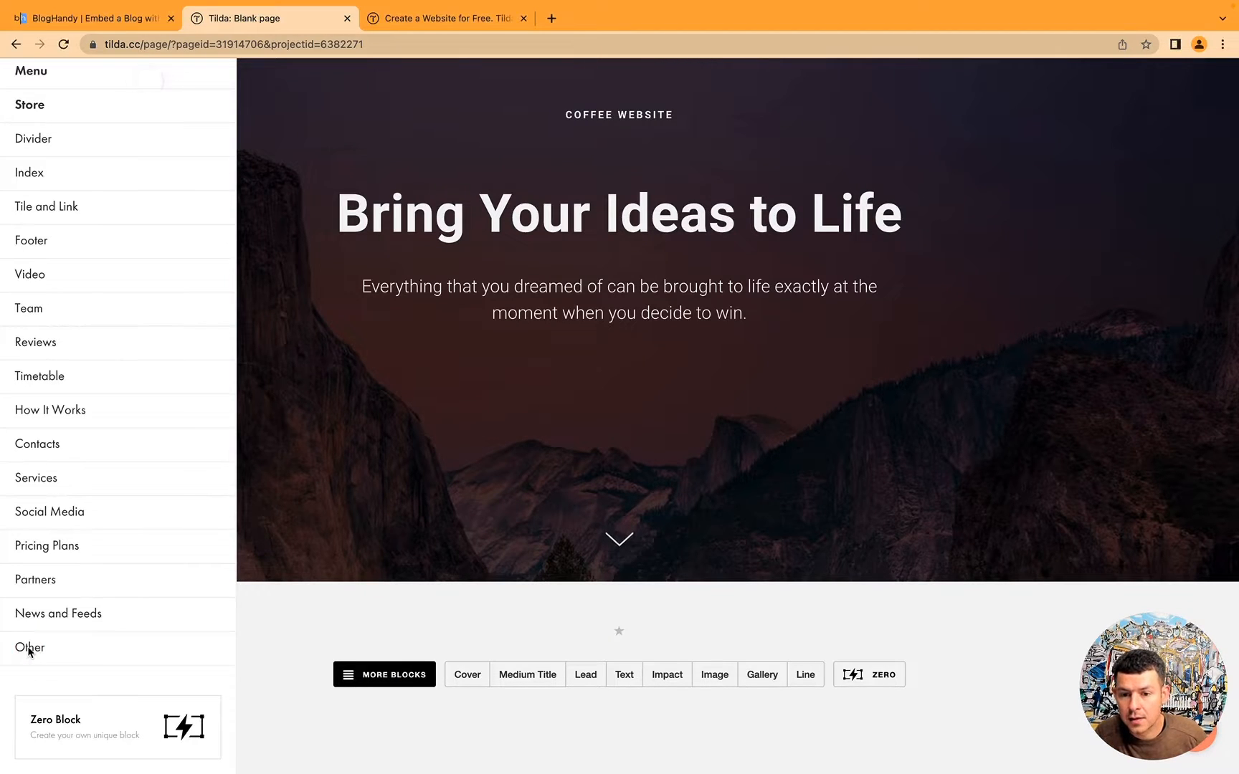
left_click(30, 648)
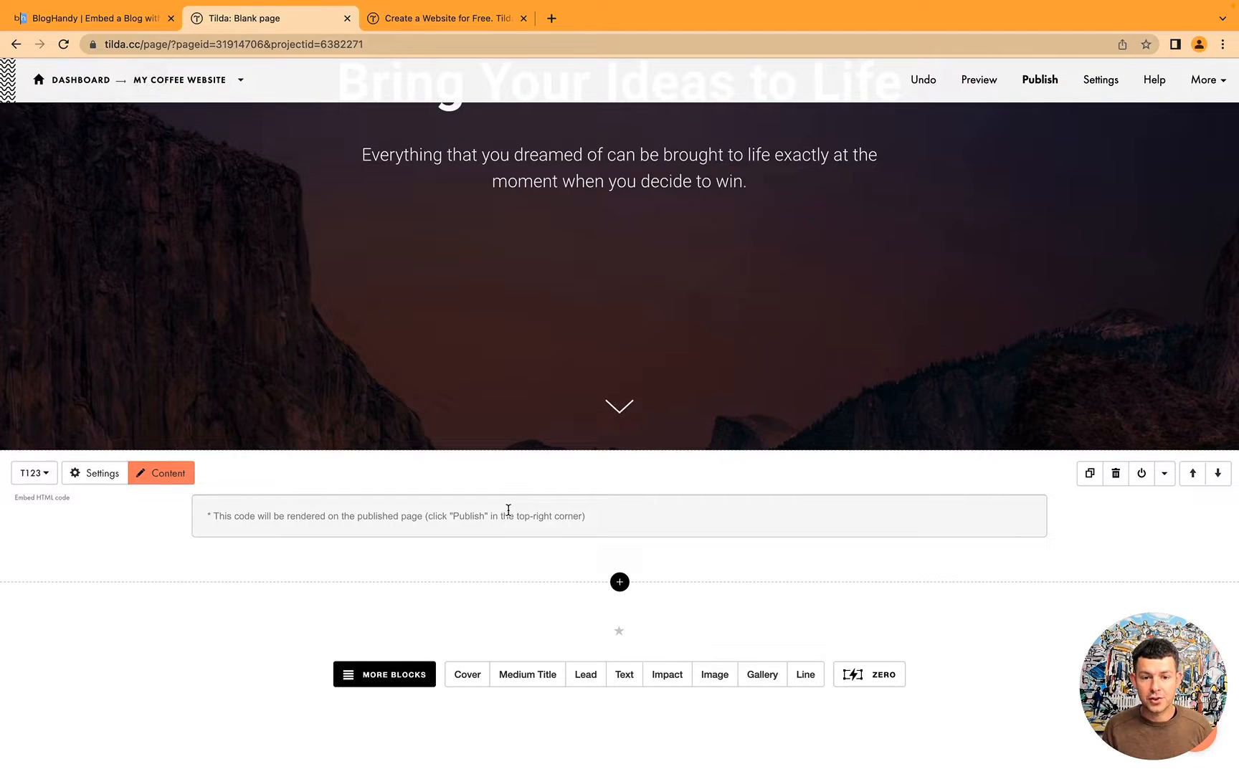
Step: Open the T123 block's empty HTML code editor, then go to BlogHandy's Getting Started snippets
left_click(160, 472)
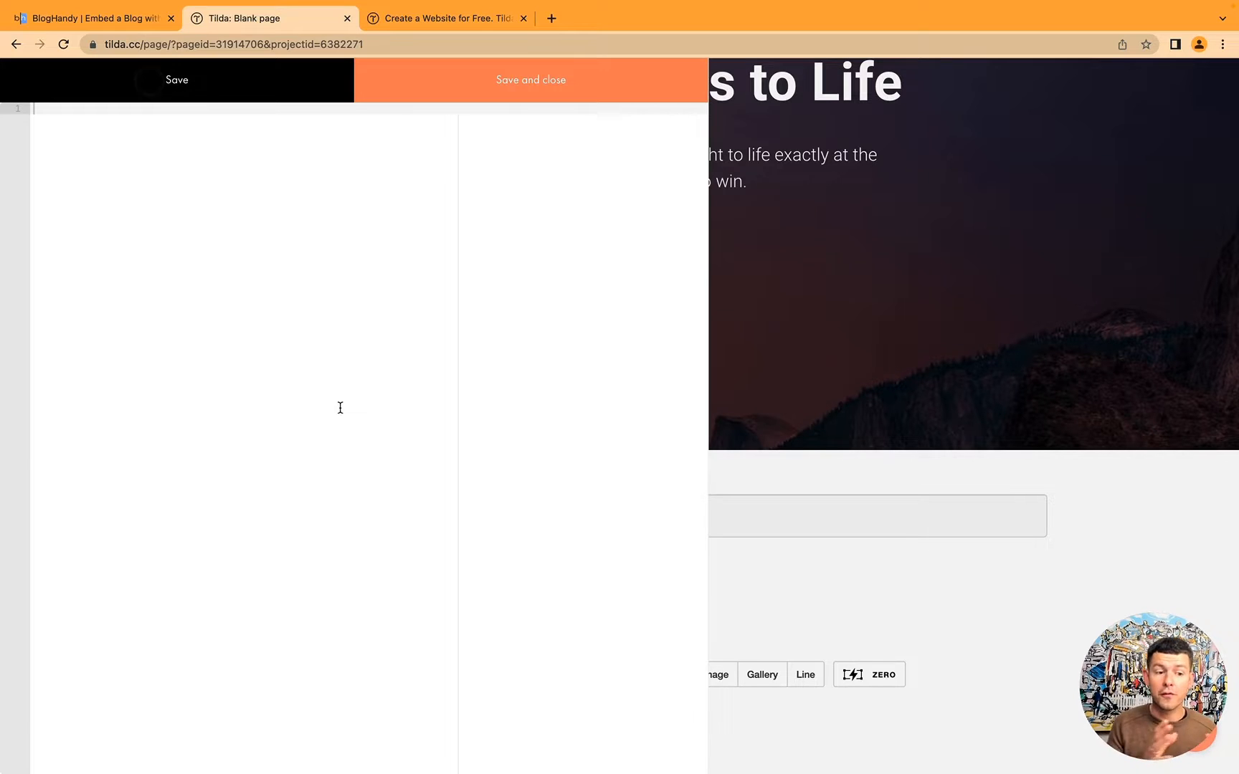
left_click(176, 80)
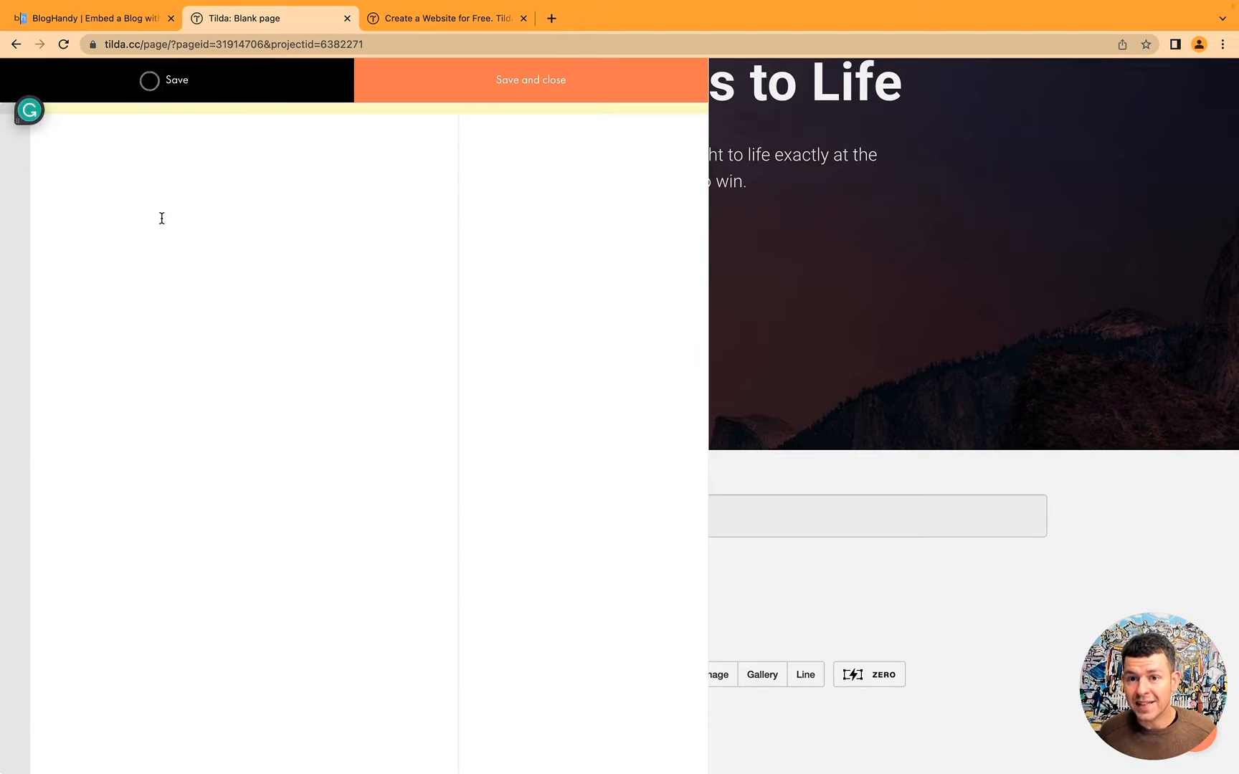
left_click(91, 18)
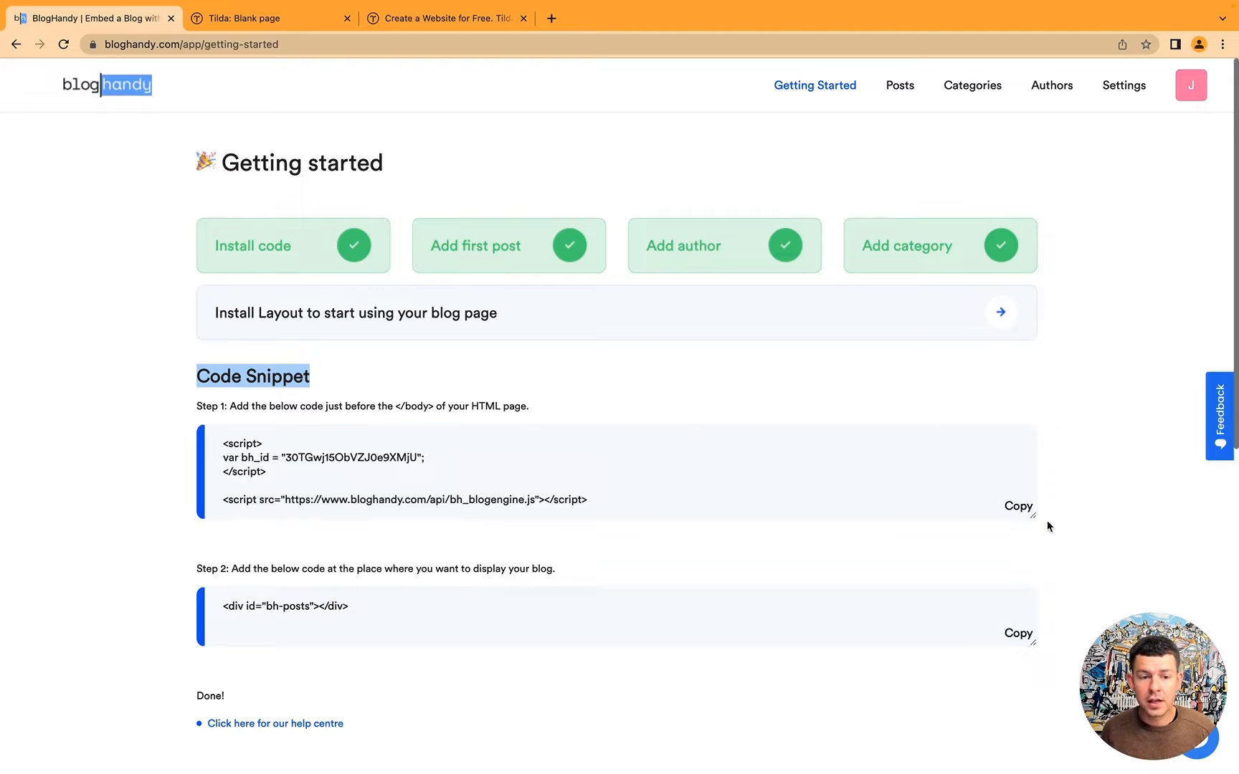
Step: Copy BlogHandy's Step 1 blog engine script into the Tilda embed editor
left_click(1019, 506)
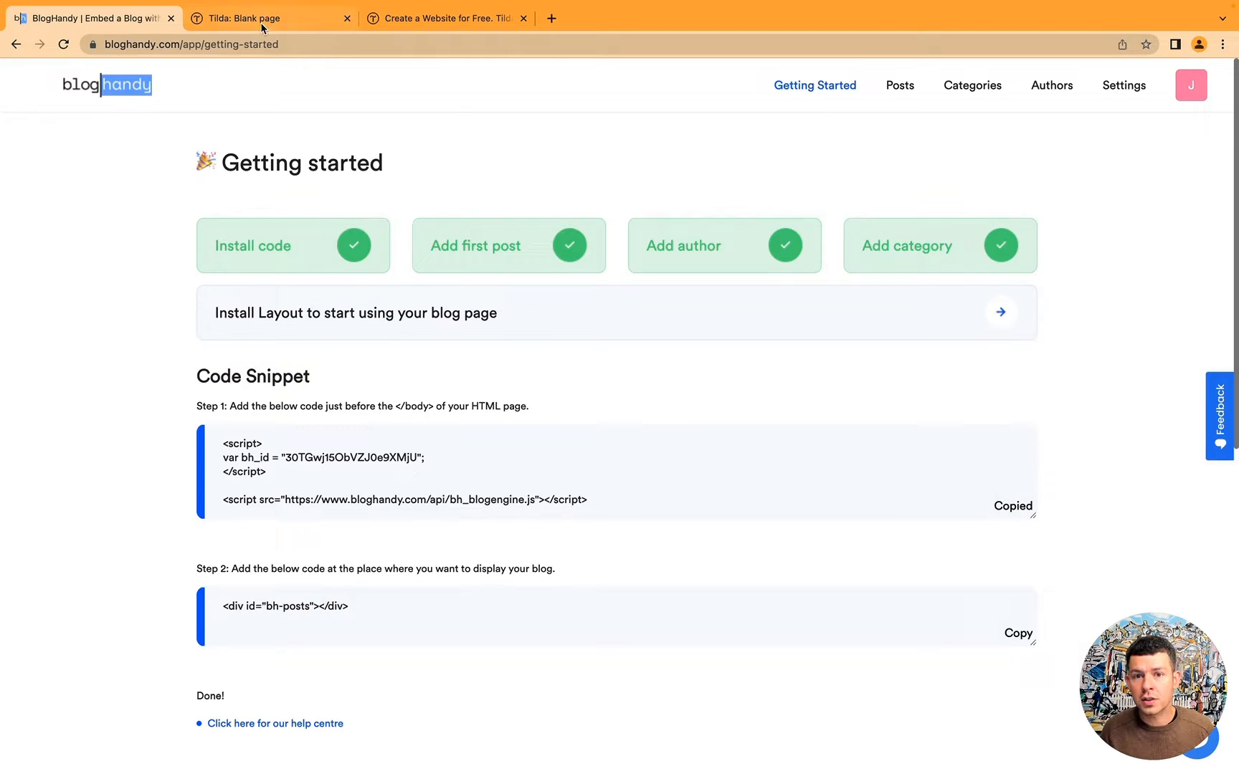
left_click(261, 17)
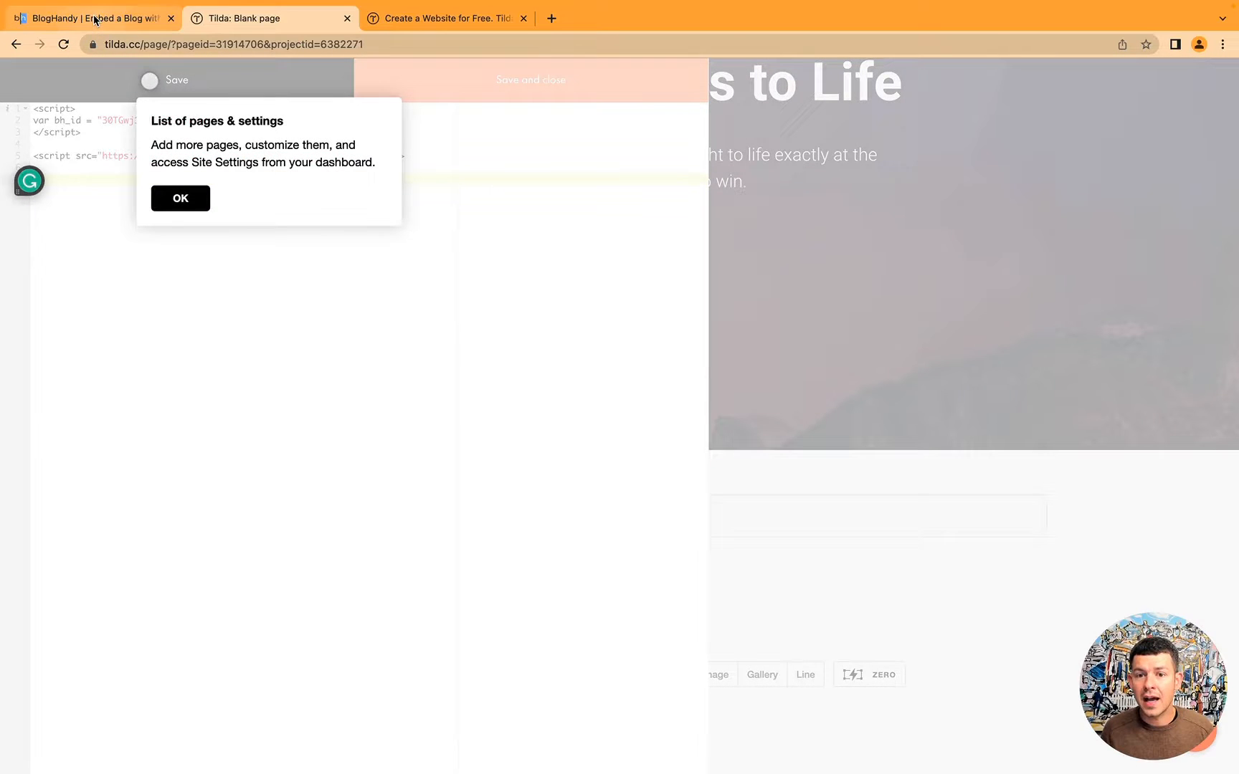
left_click(180, 198)
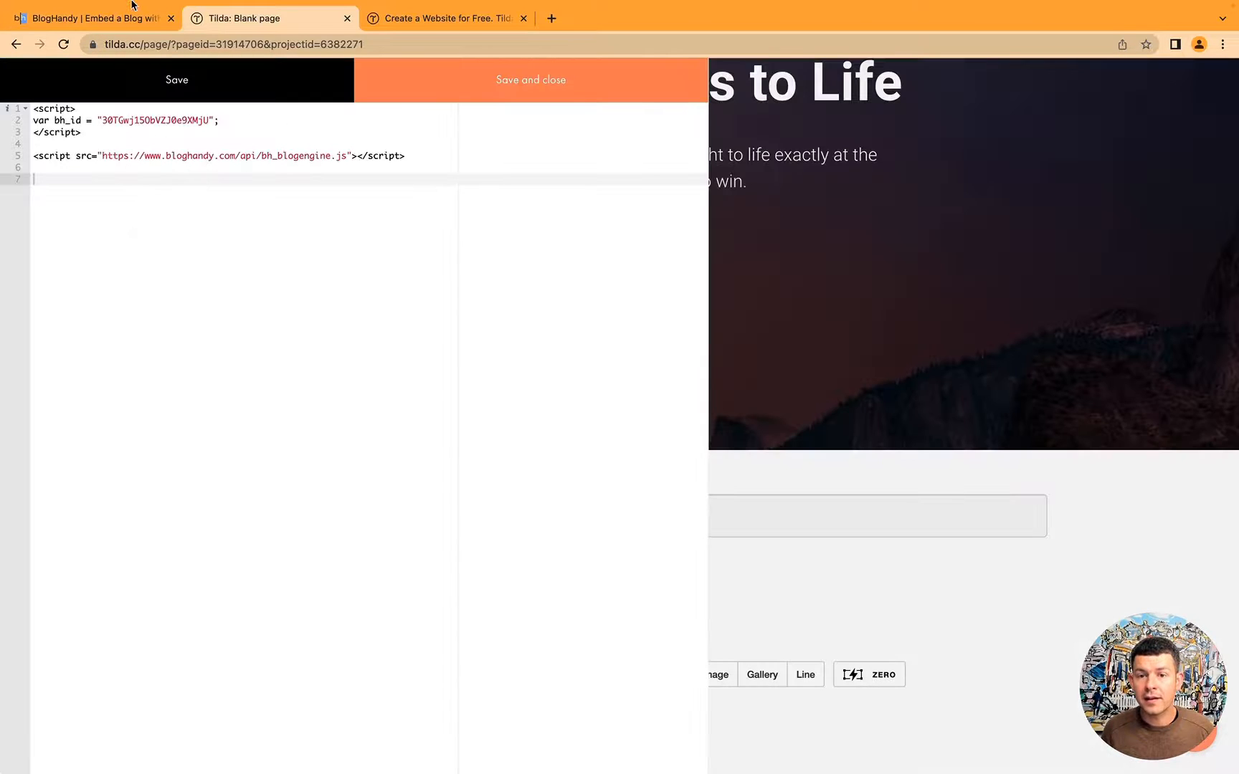
Step: Add the Step 2 bh-posts container snippet and save the embed code
left_click(87, 17)
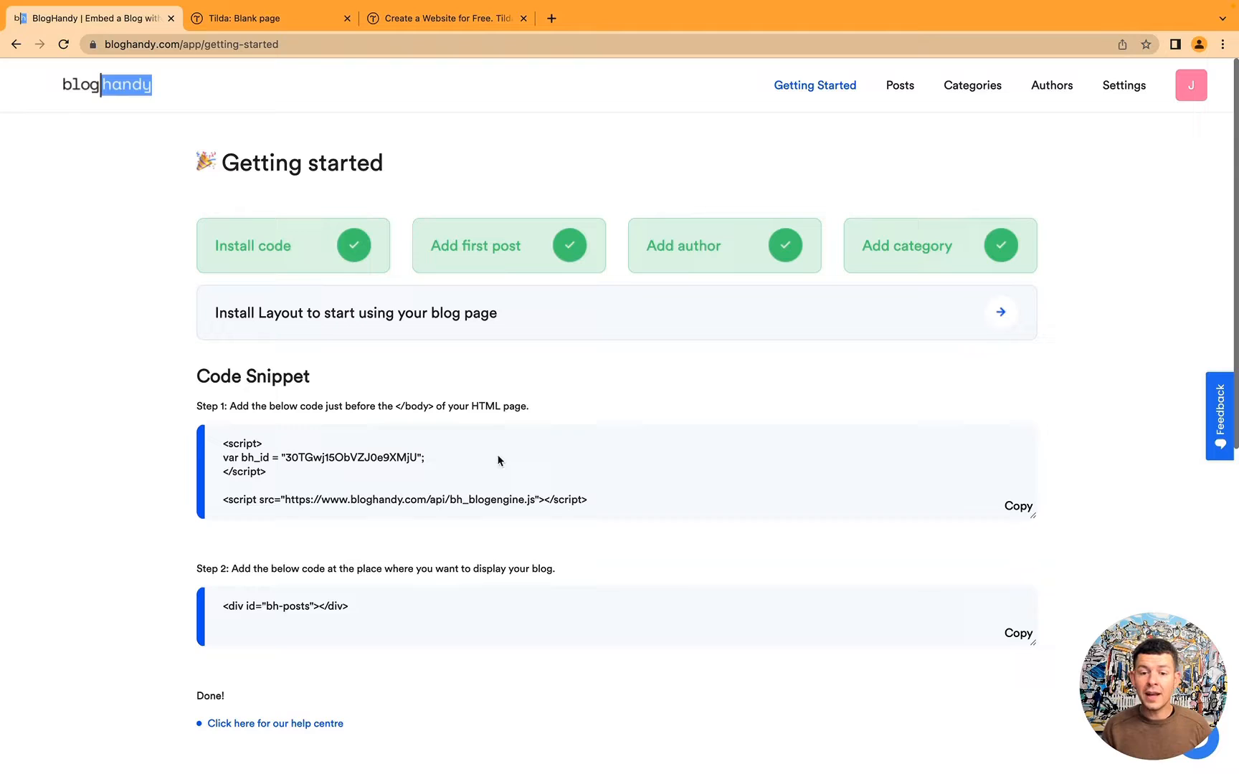
left_click(1018, 634)
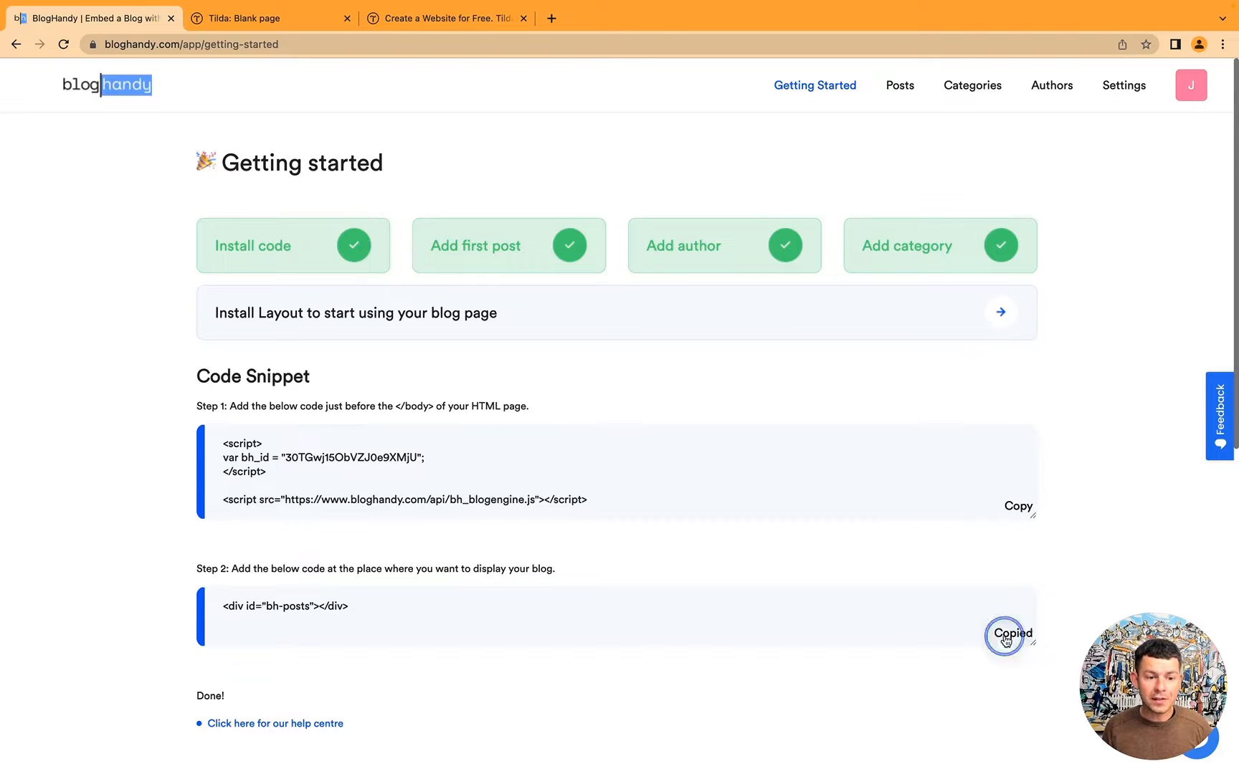
left_click(246, 17)
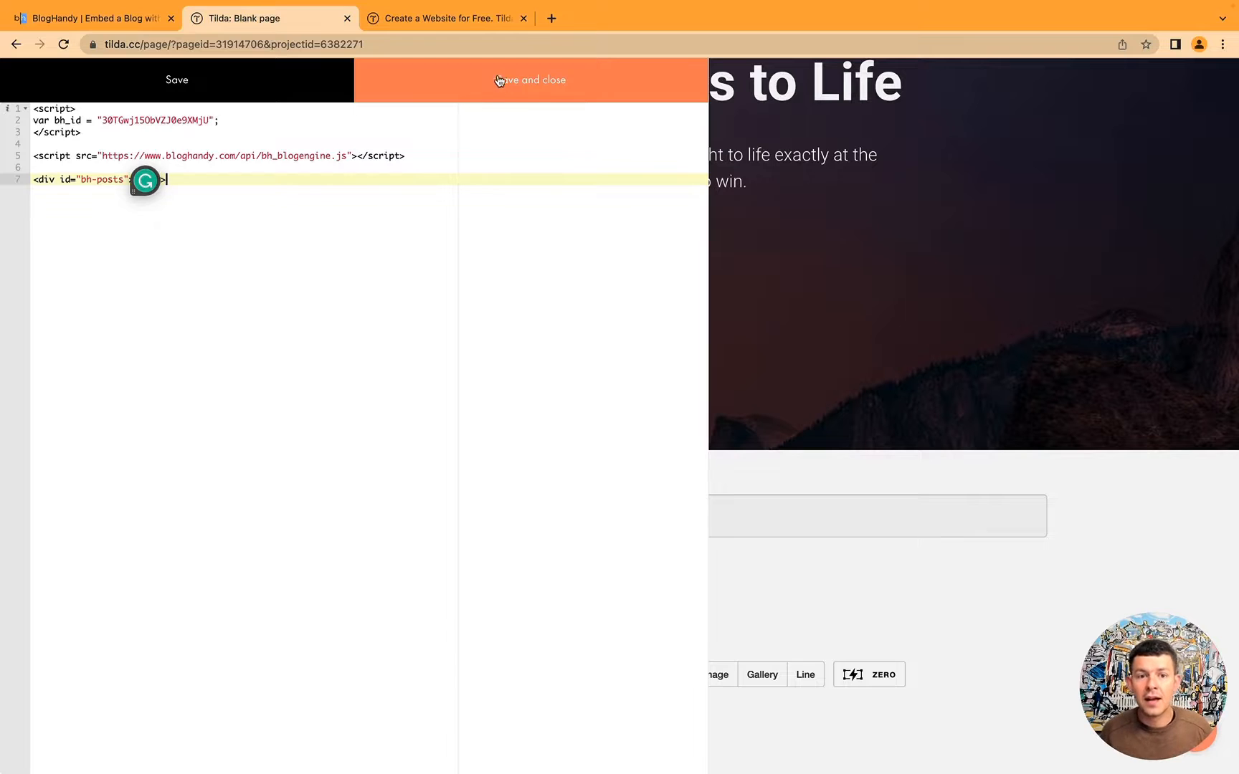
left_click(530, 79)
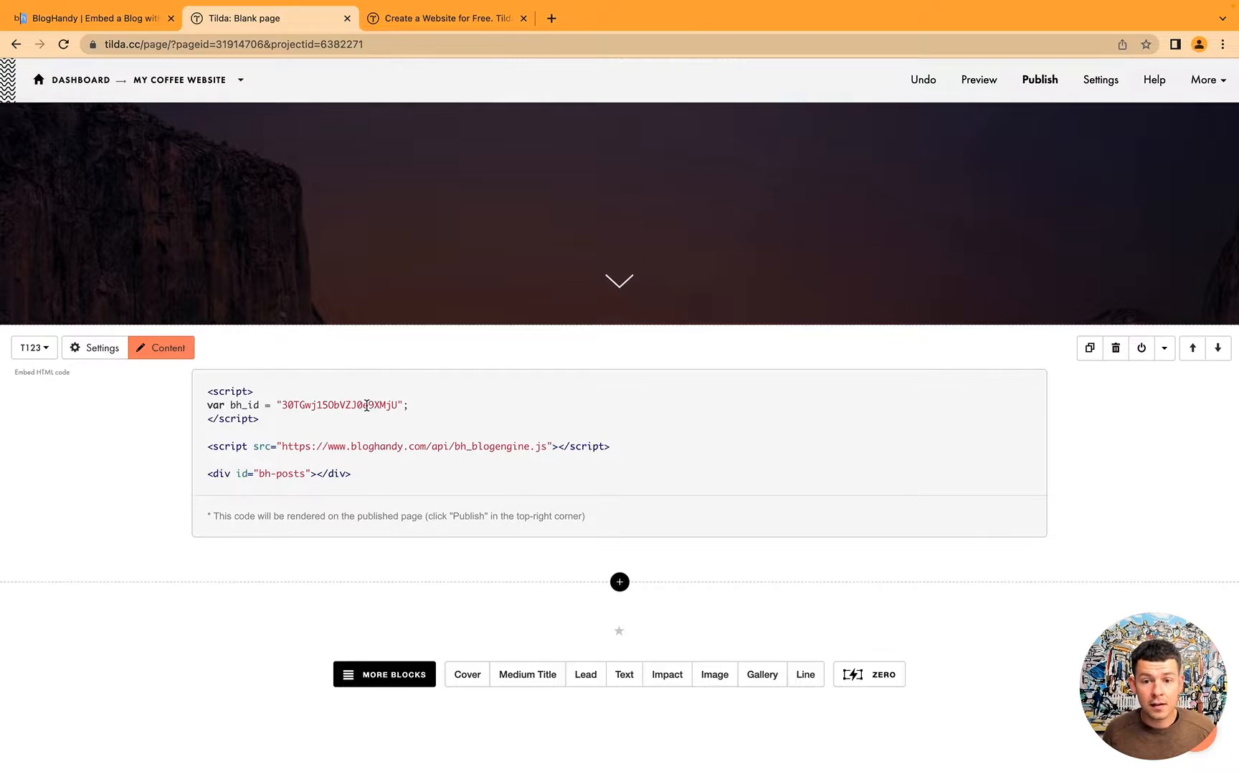
Step: Publish the page and open the live coffee site in a new tab
left_click(1039, 79)
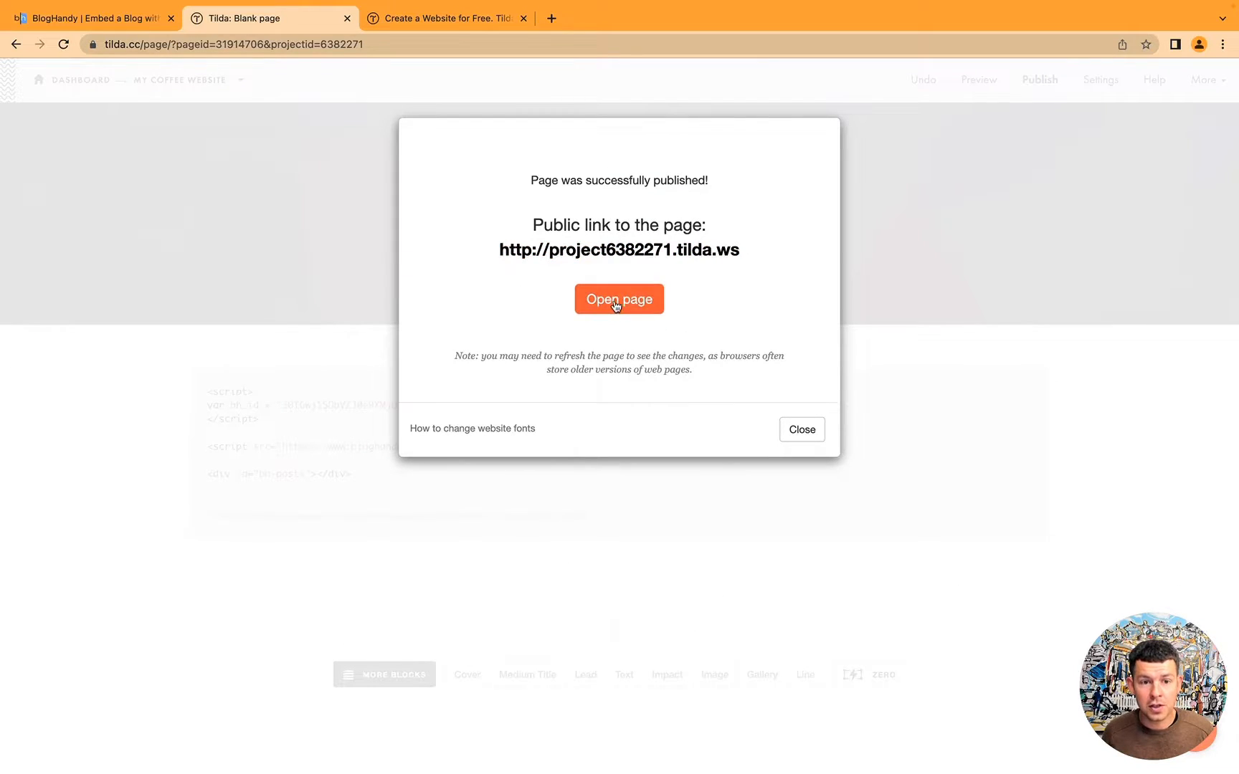
left_click(619, 299)
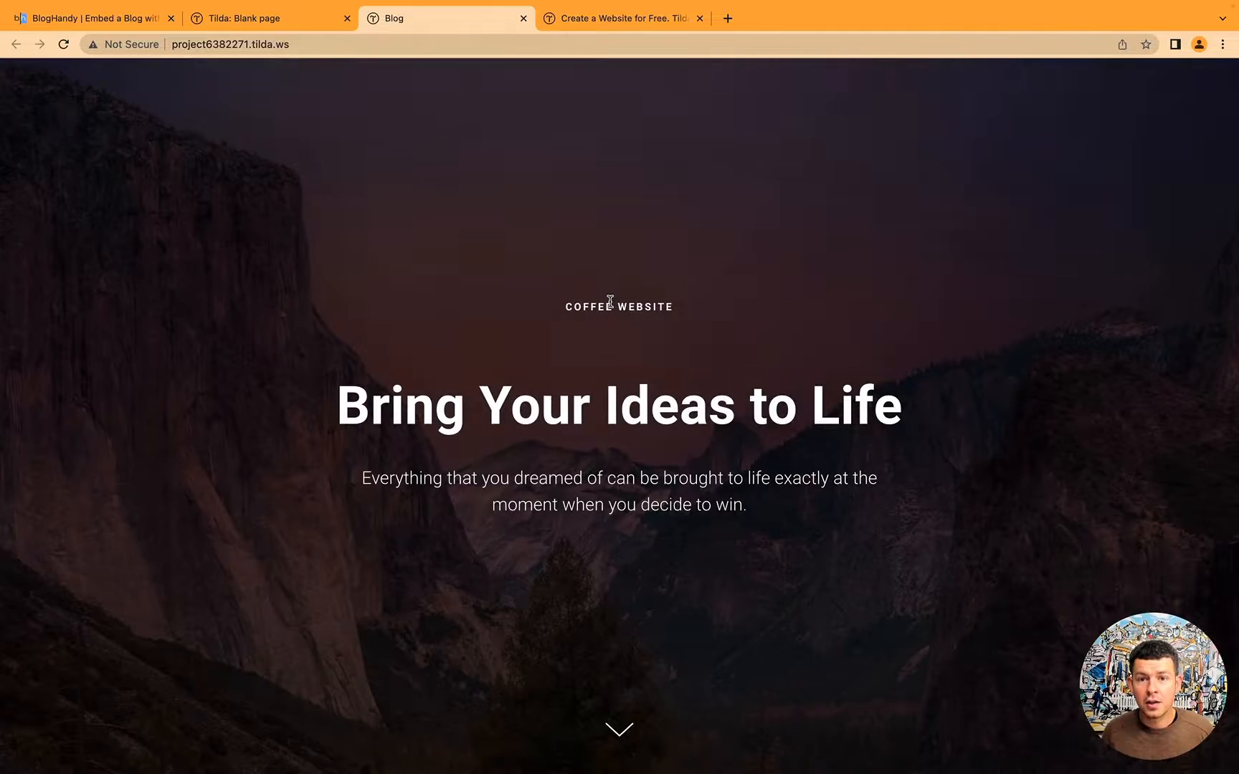
mouse_move(428, 264)
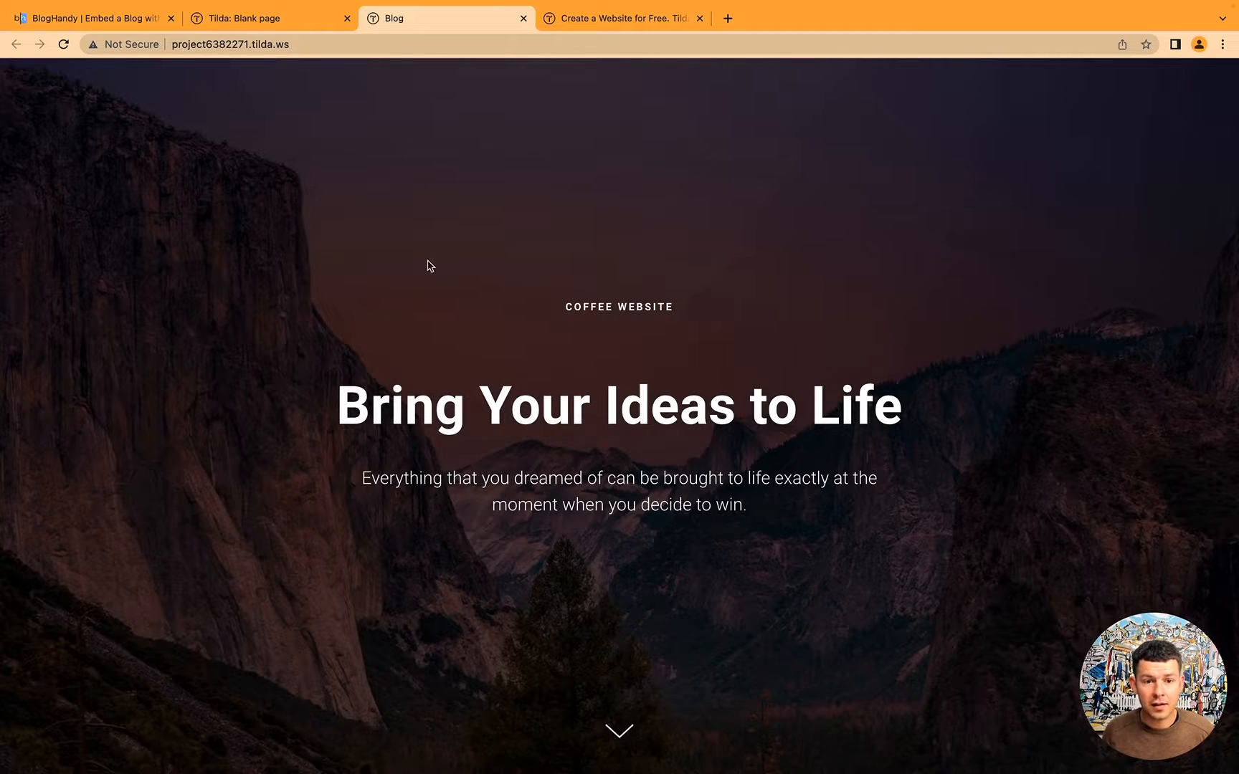
scroll("down", 3)
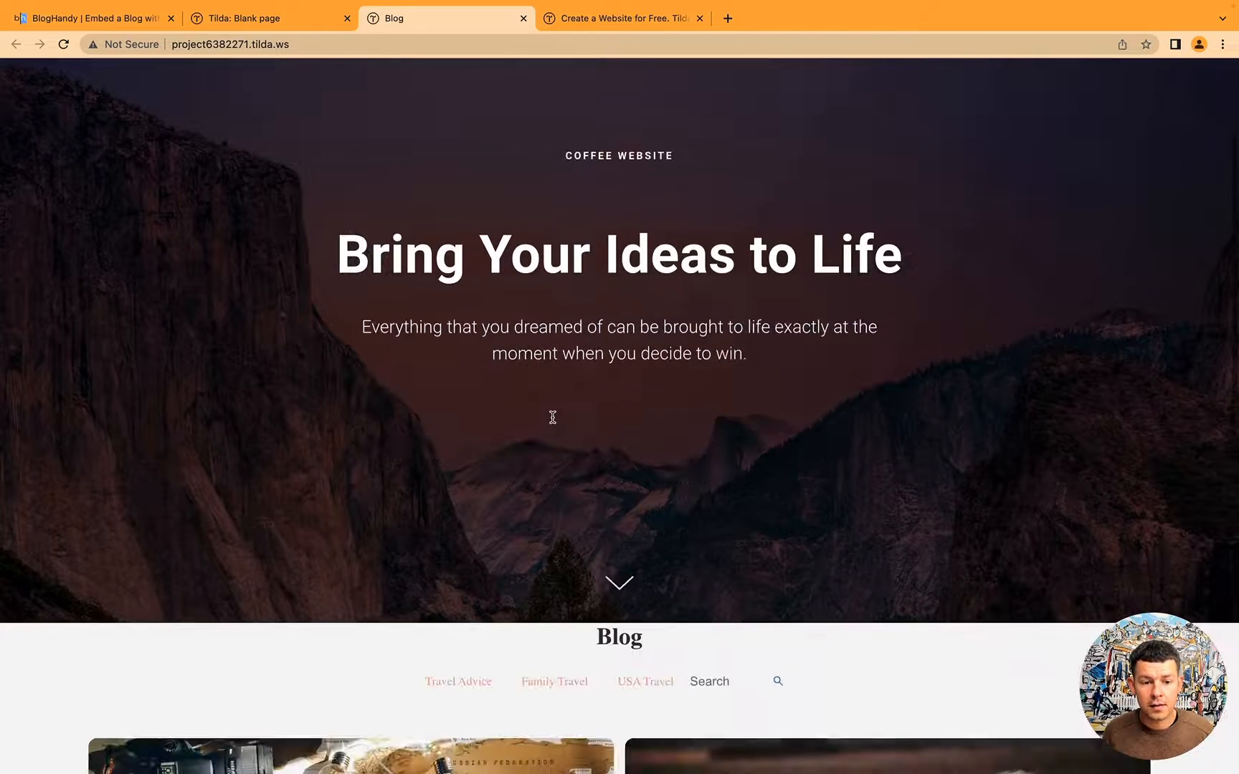
Step: Read the 7 Travel Tips for New Travelers post, then go back to the listing
scroll("down", 3)
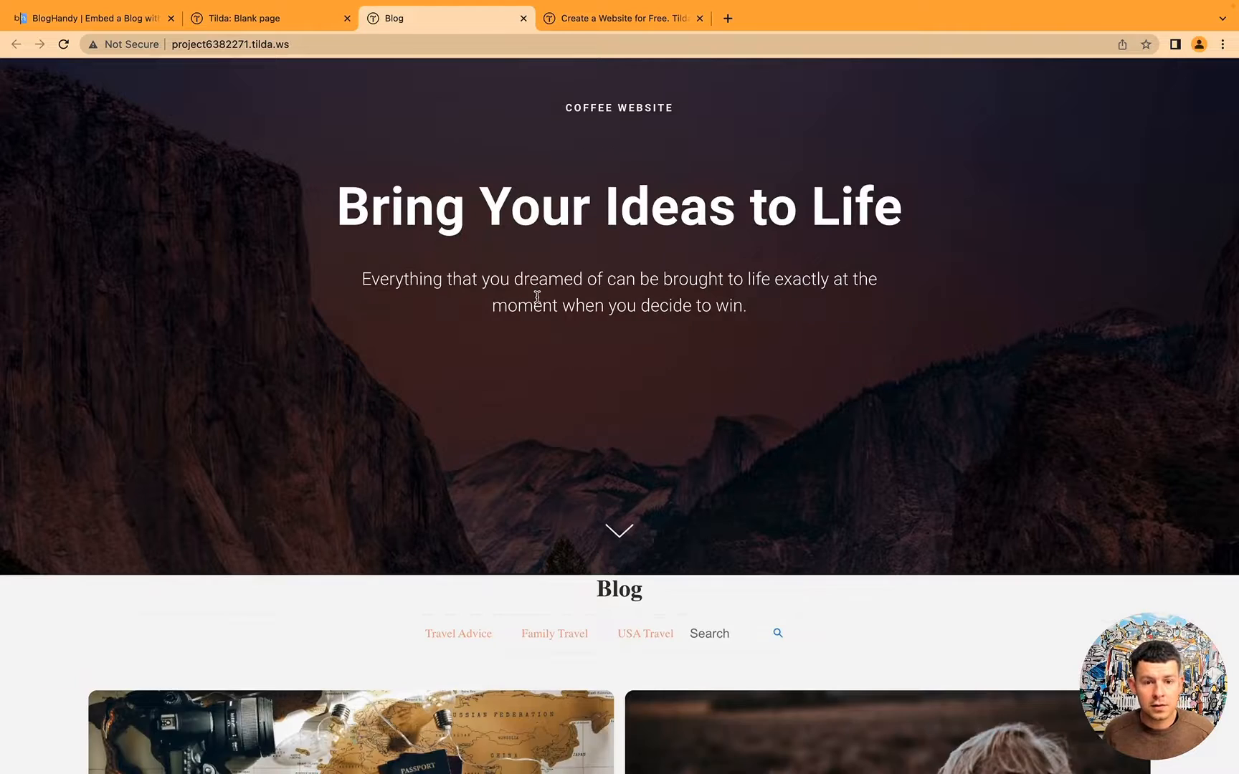
scroll("down", 3)
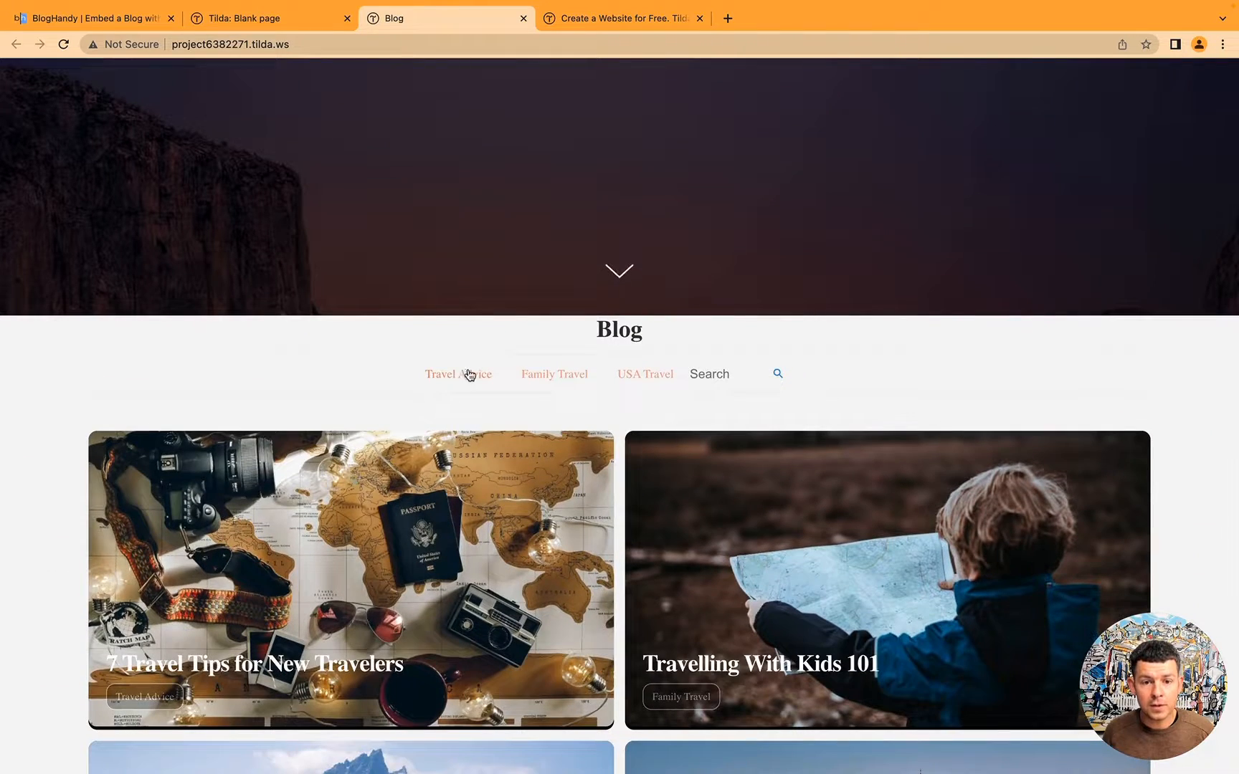
scroll("down", 3)
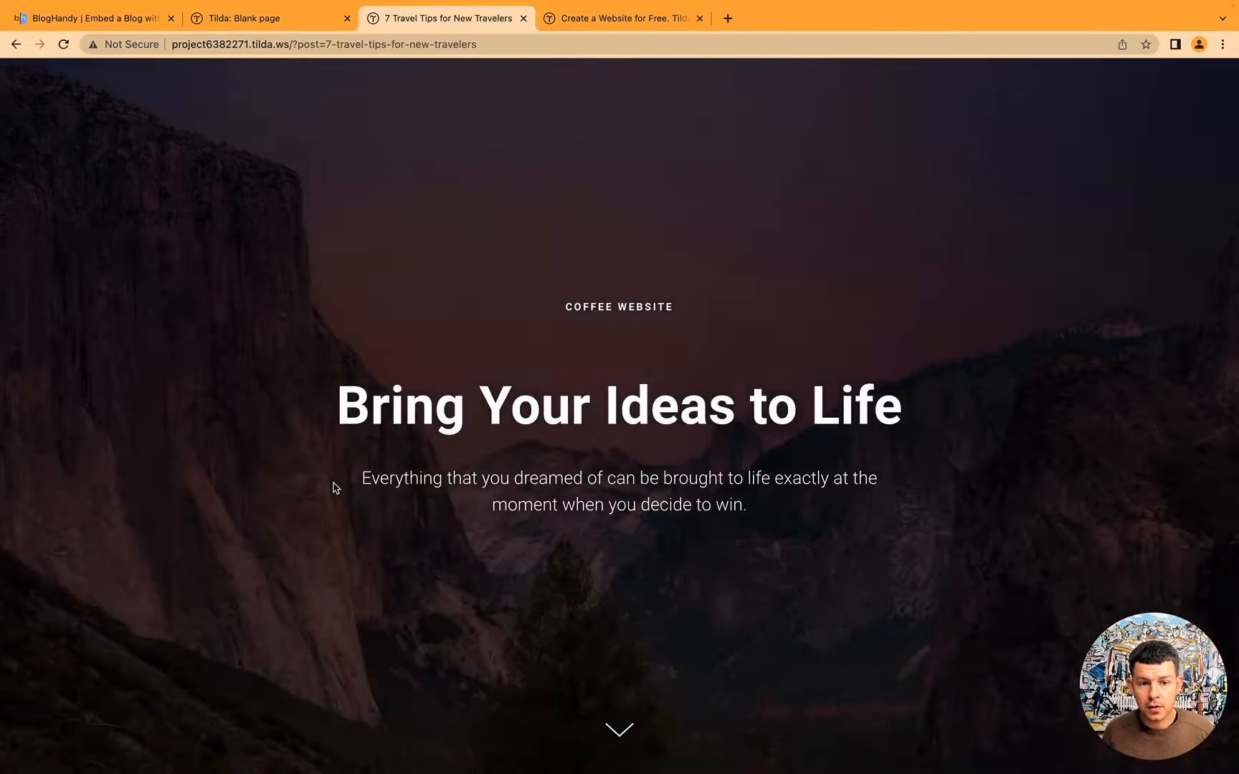
scroll("down", 3)
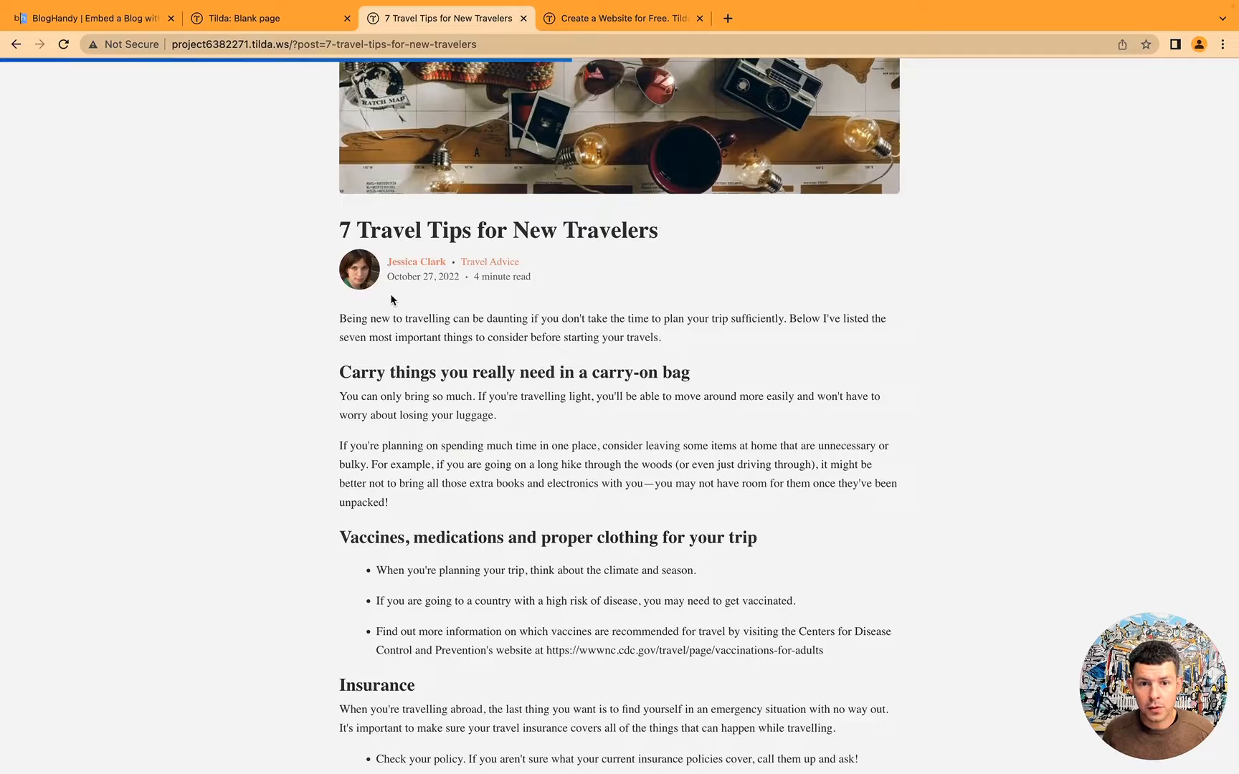
scroll("down", 3)
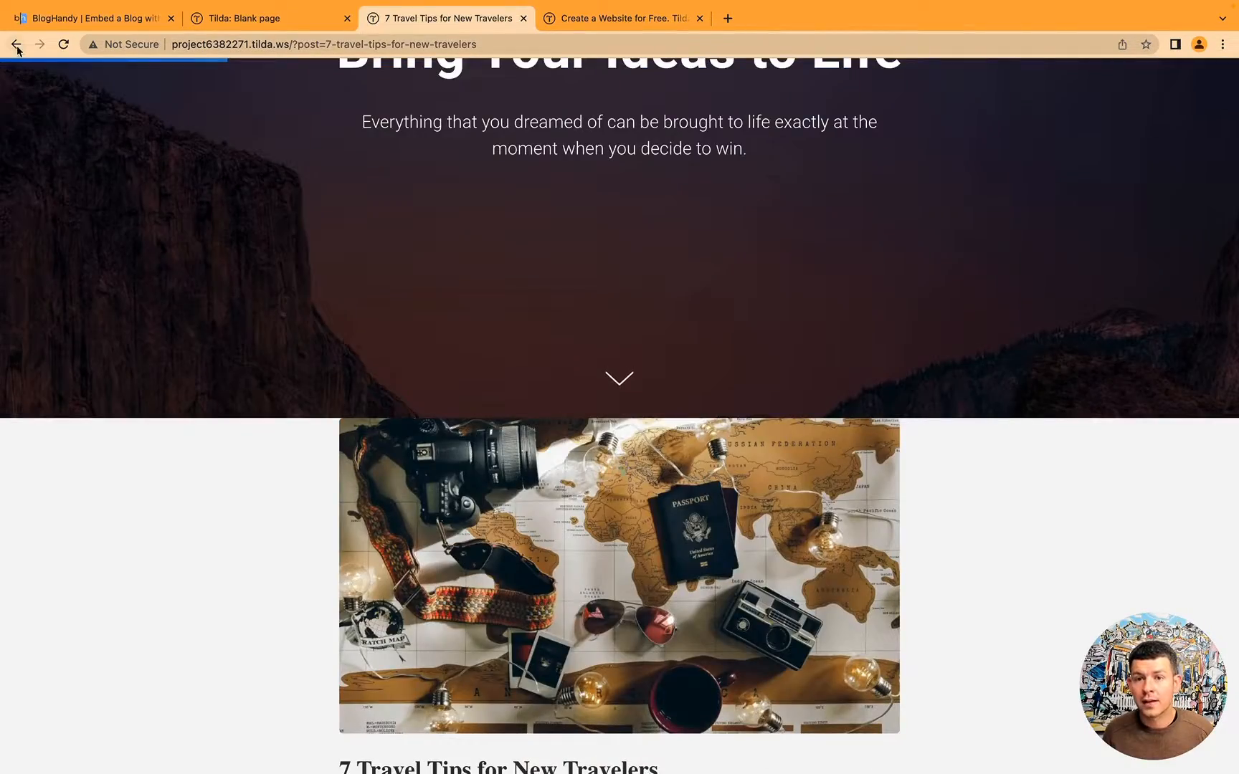
left_click(15, 45)
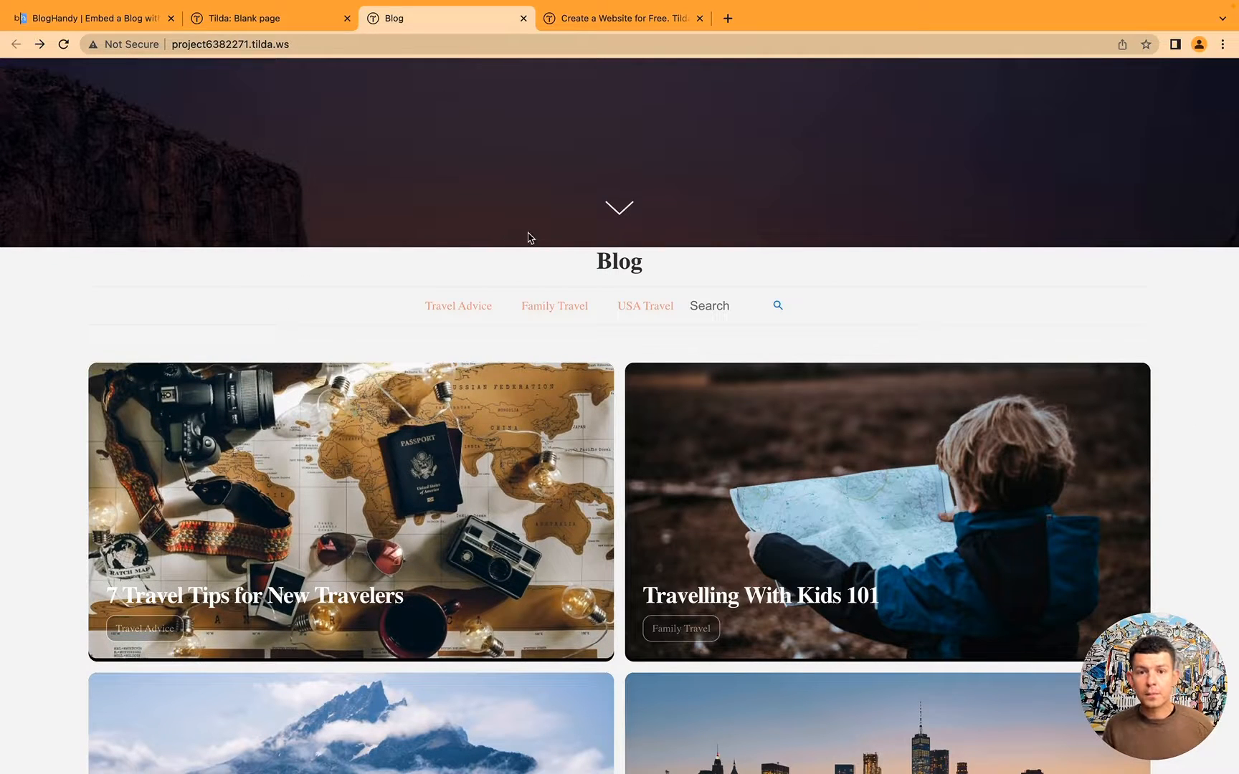
left_click(230, 45)
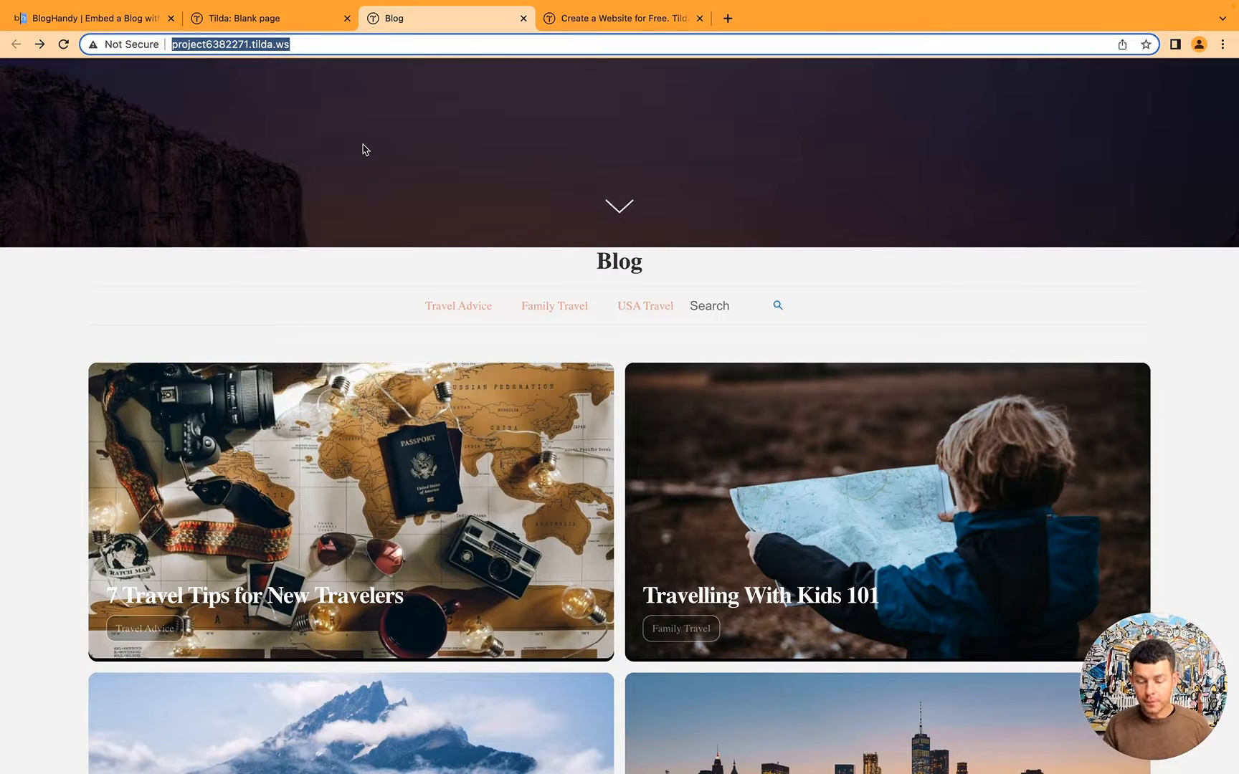
left_click(91, 17)
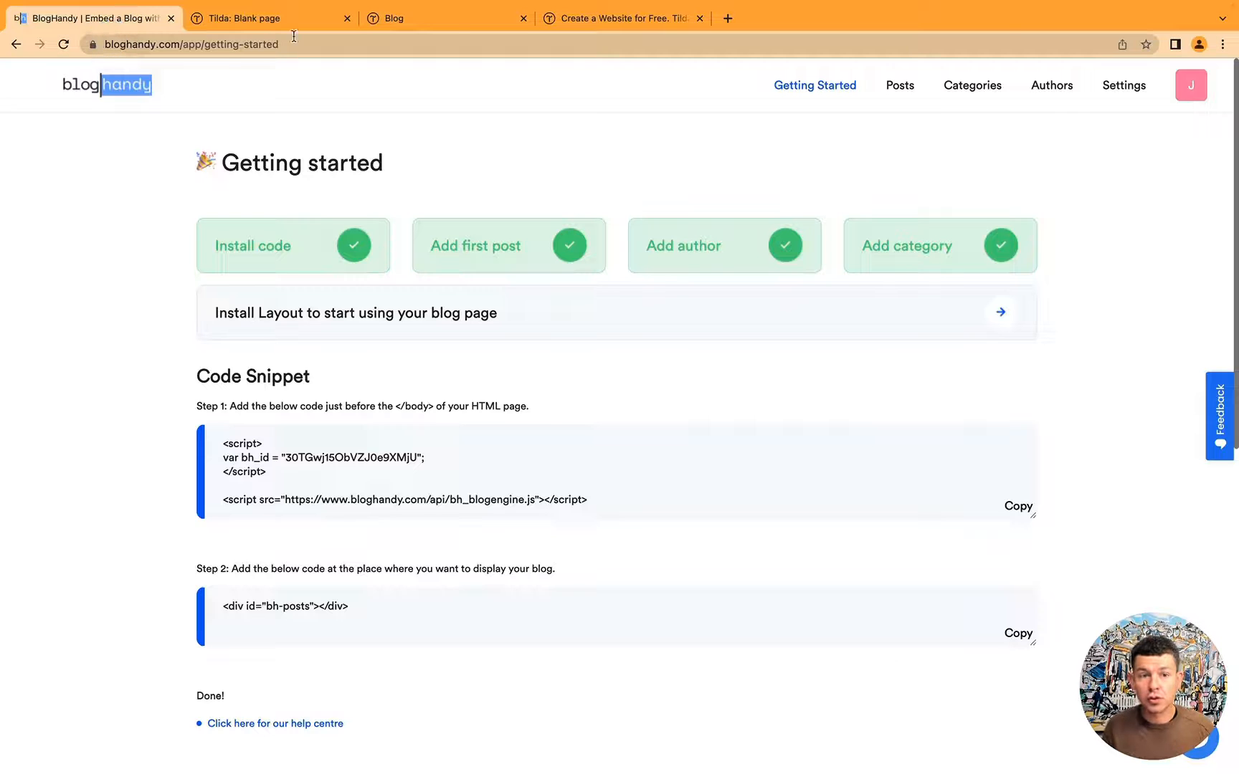
left_click(1123, 86)
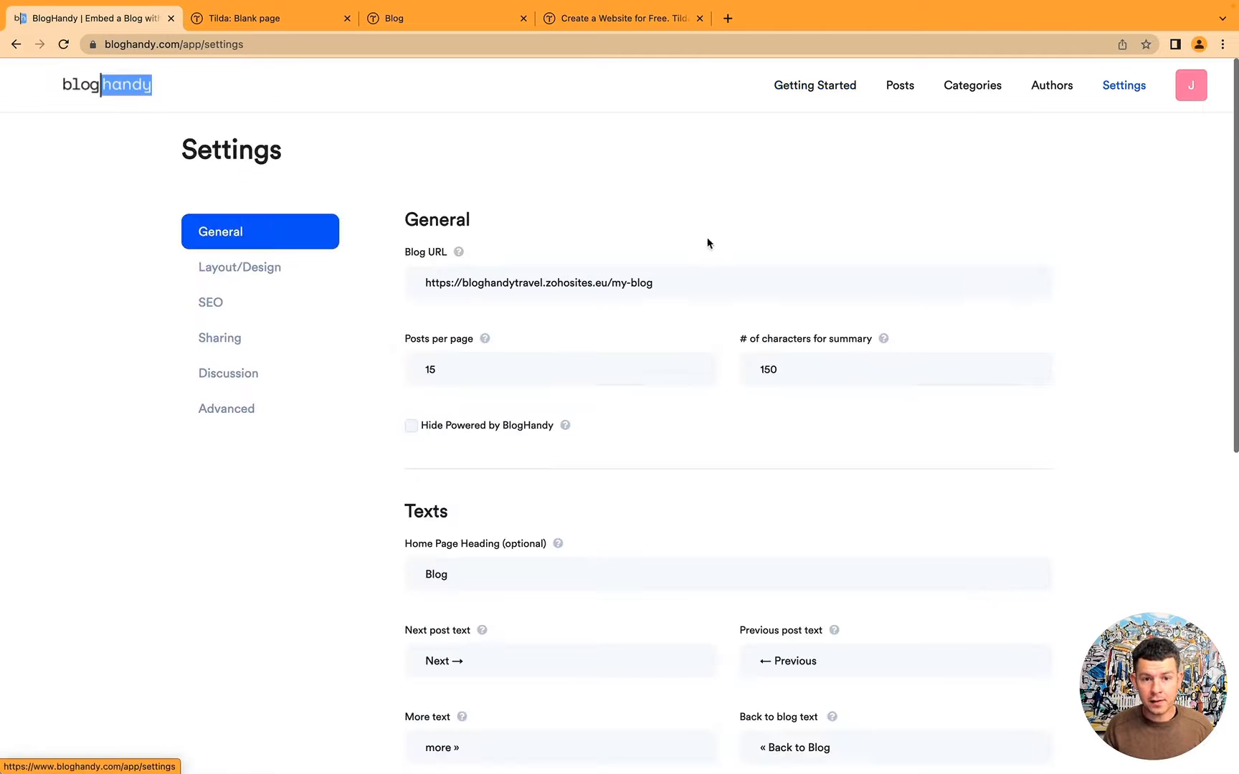
left_click(727, 282)
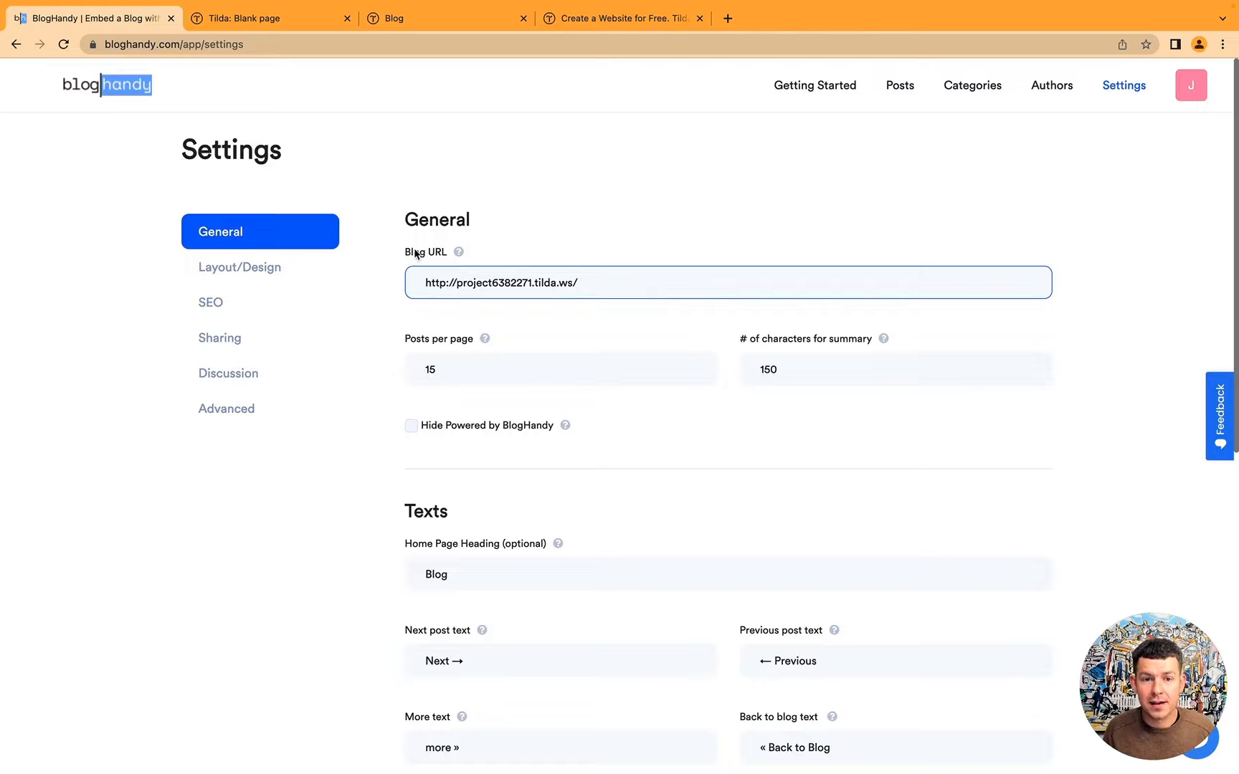
mouse_move(642, 258)
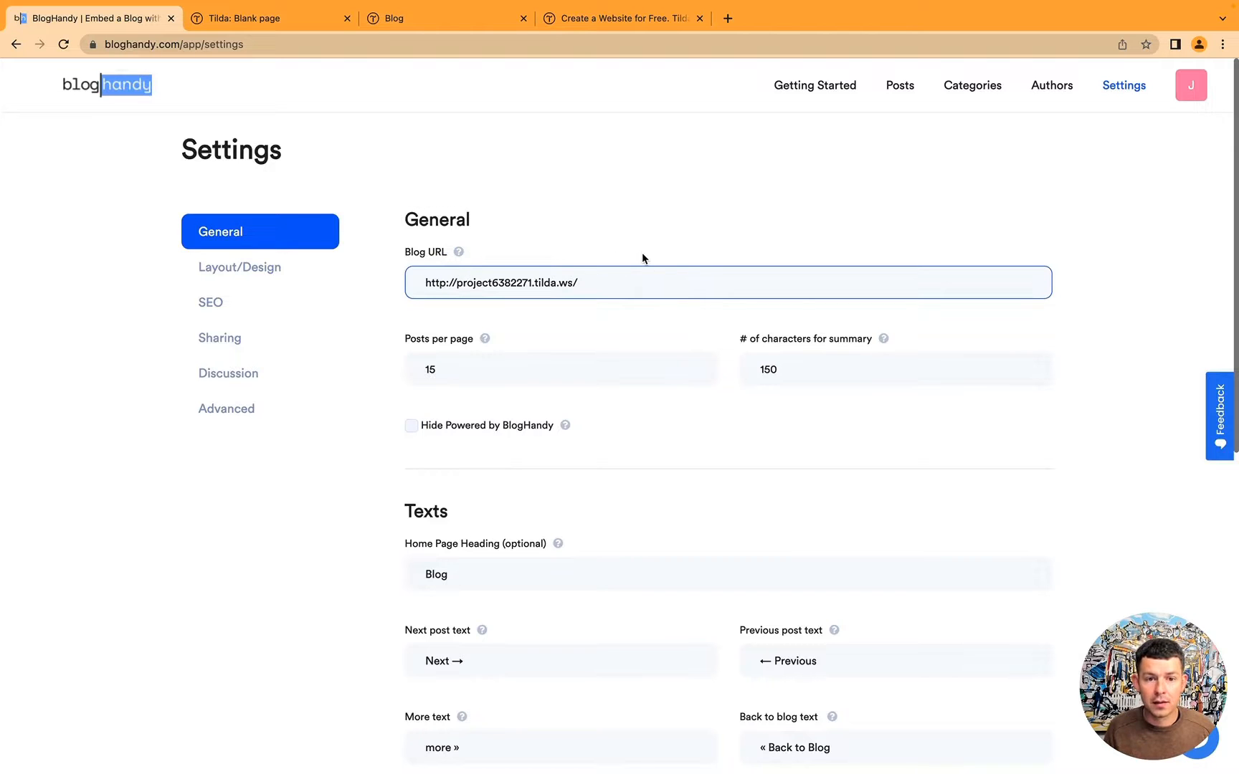
scroll("down", 3)
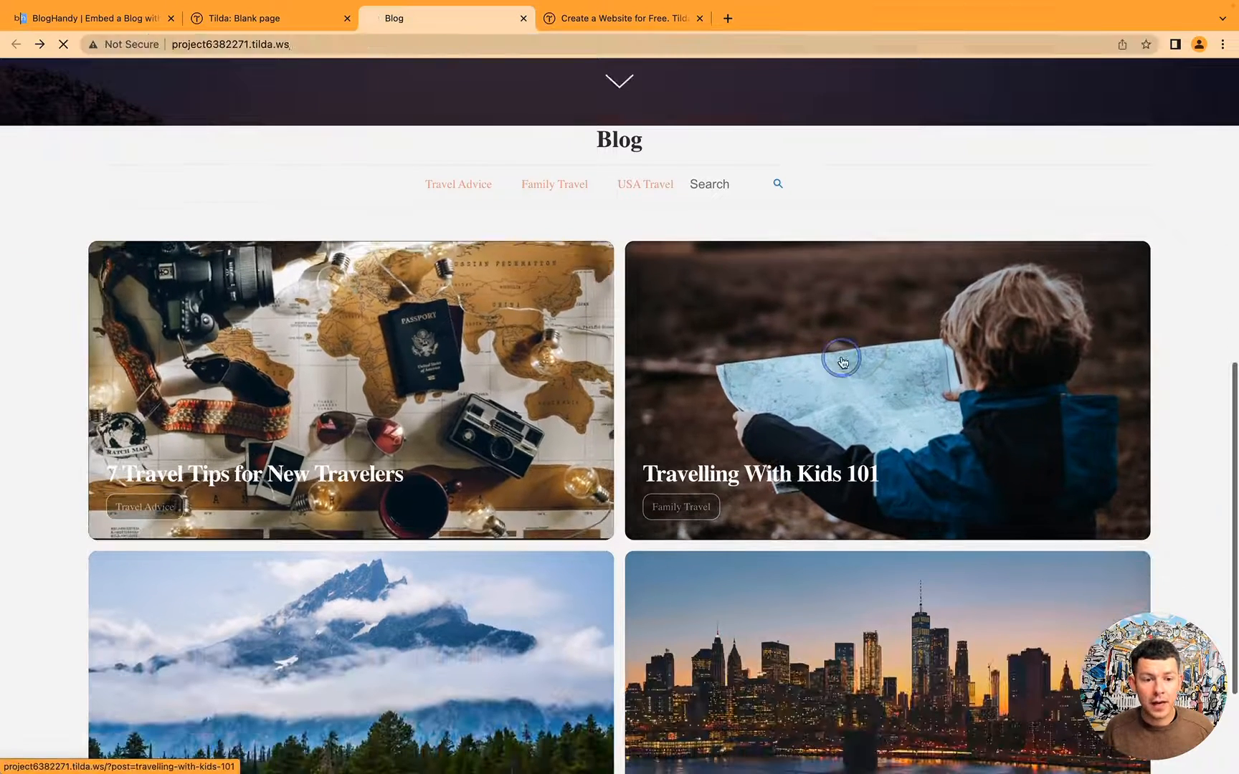
Step: Open the Travelling With Kids 101 post and return via « Back to Blog
left_click(842, 361)
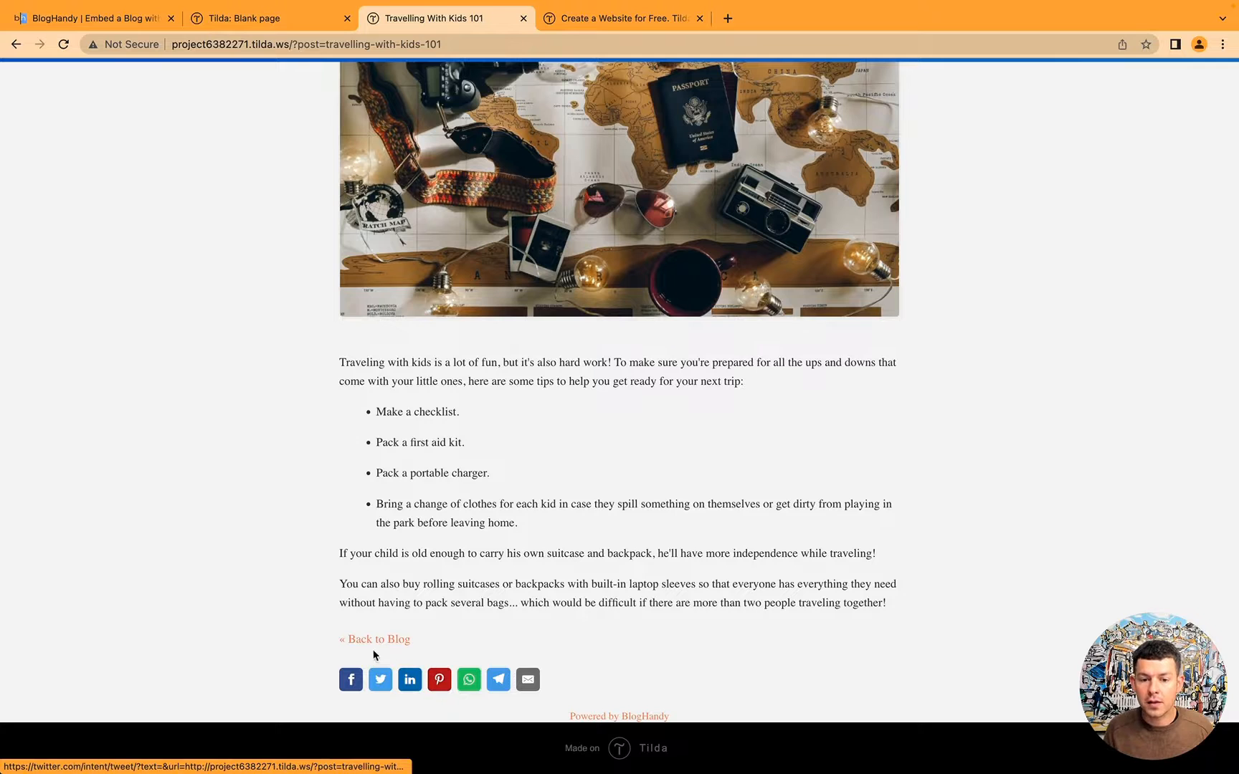
mouse_move(380, 643)
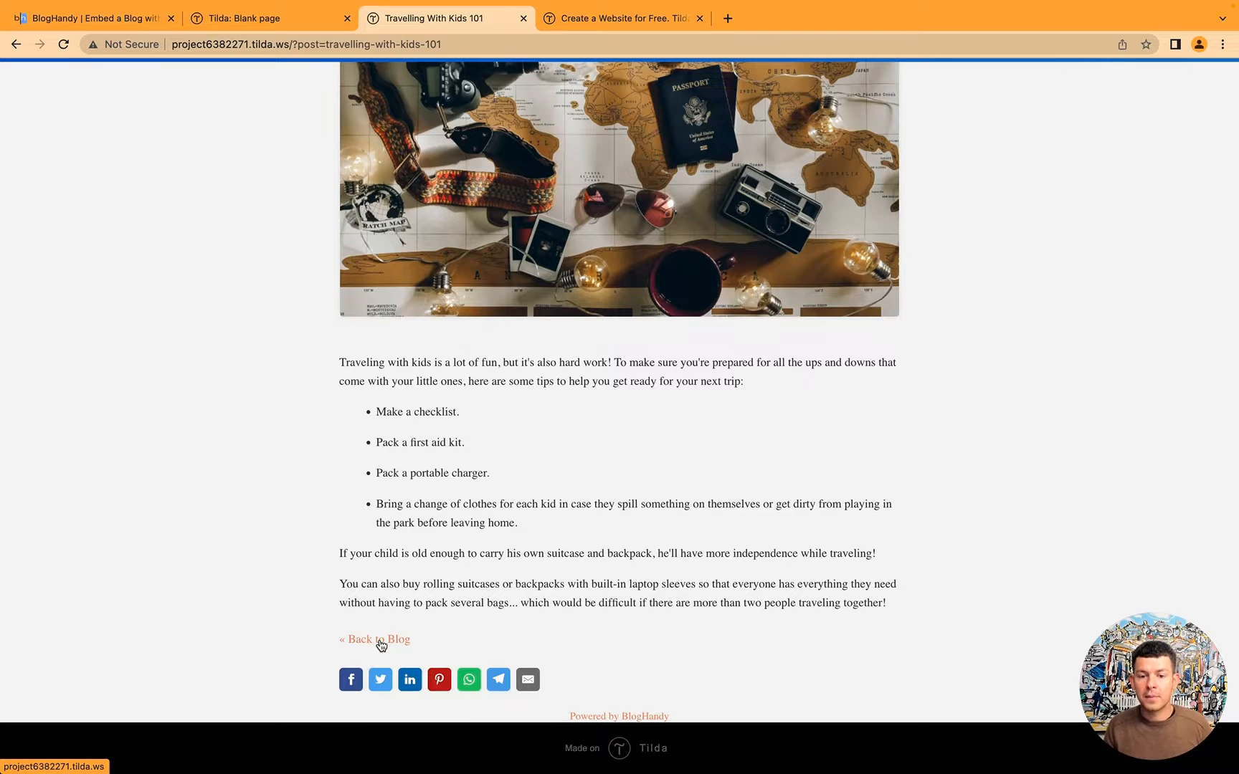
left_click(375, 640)
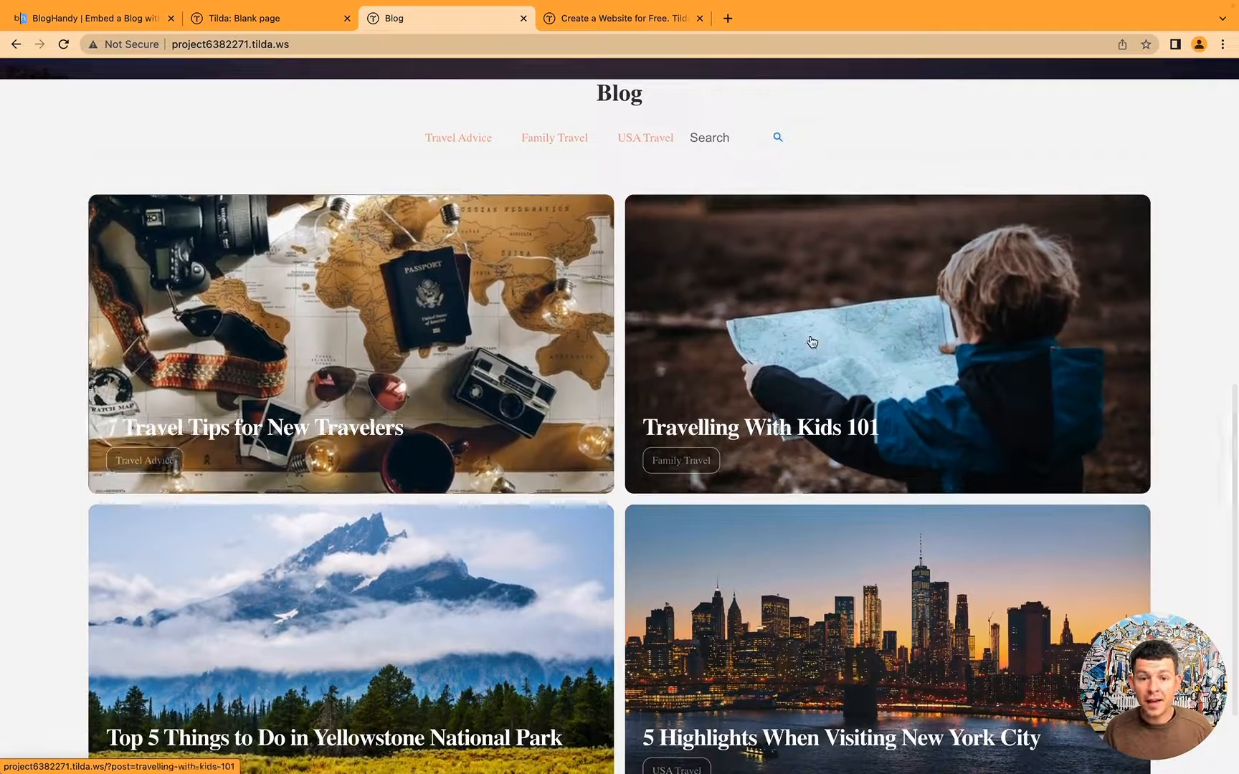
left_click(95, 17)
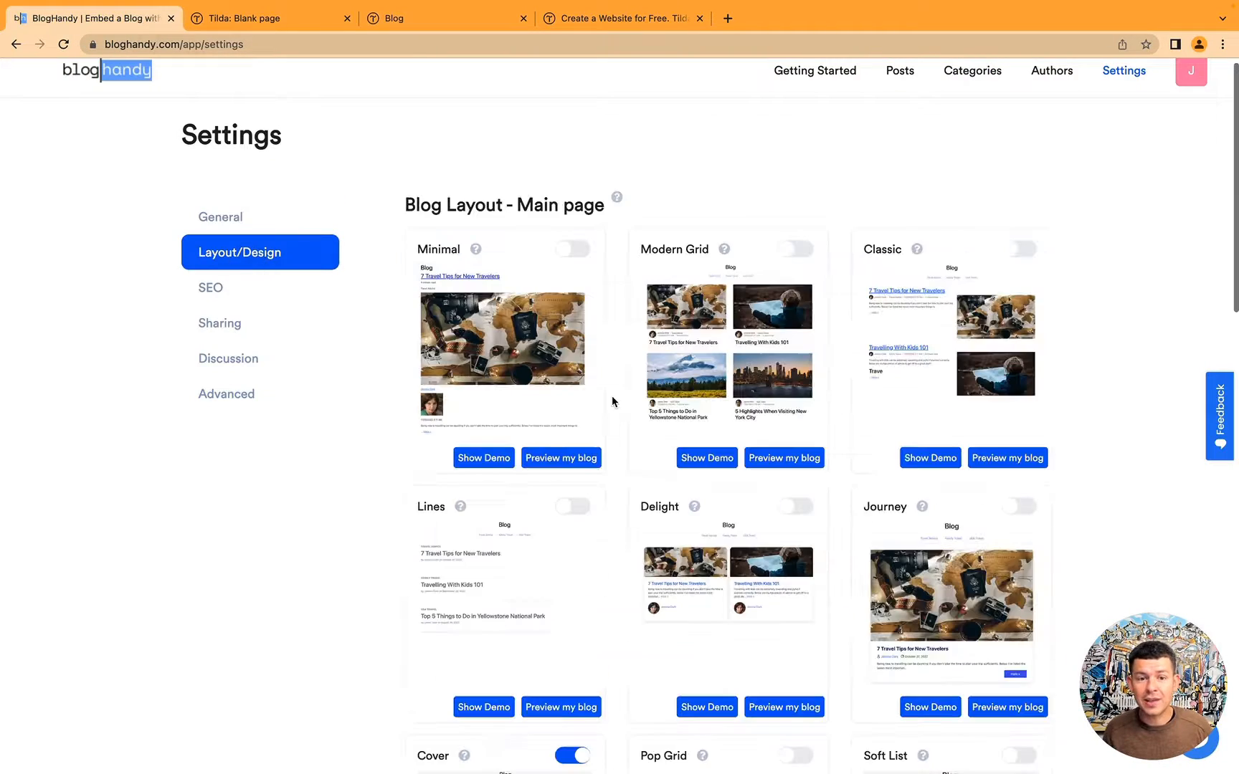
Step: Switch on the Pop Grid toggle in BlogHandy's Layout/Design settings
scroll("down", 3)
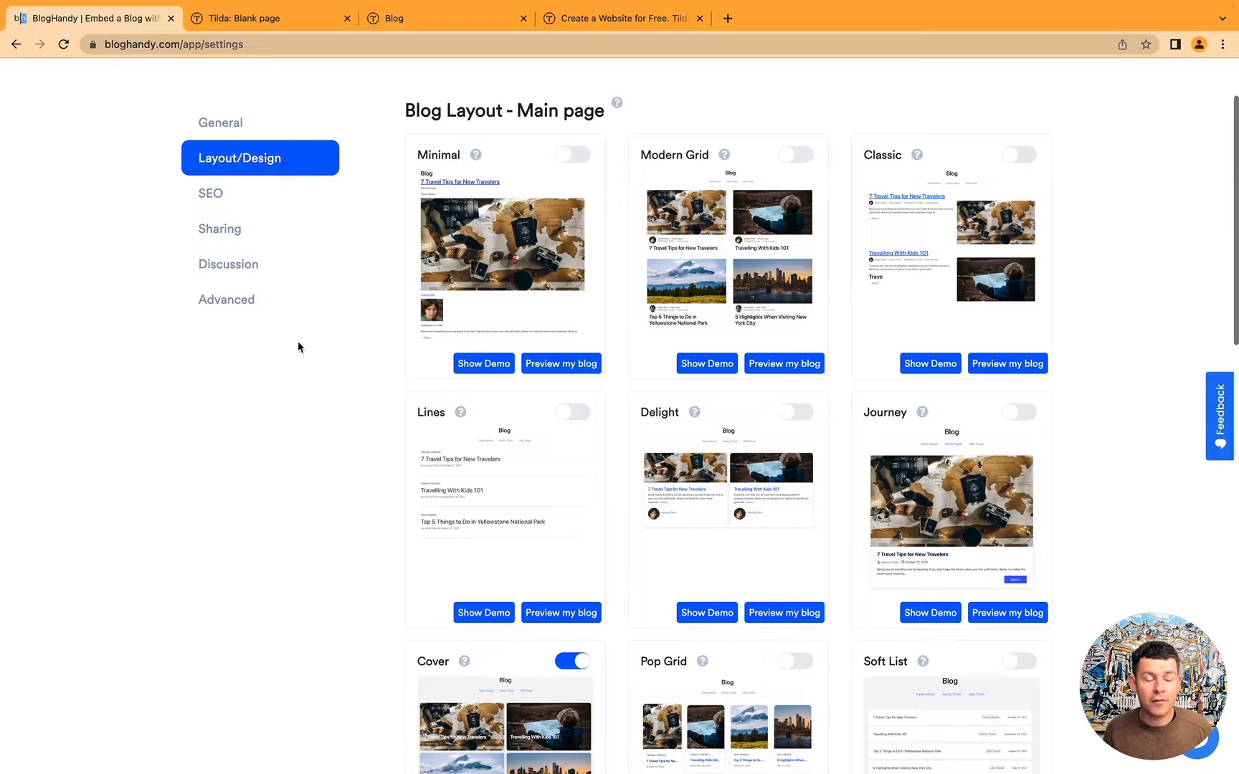
scroll("down", 3)
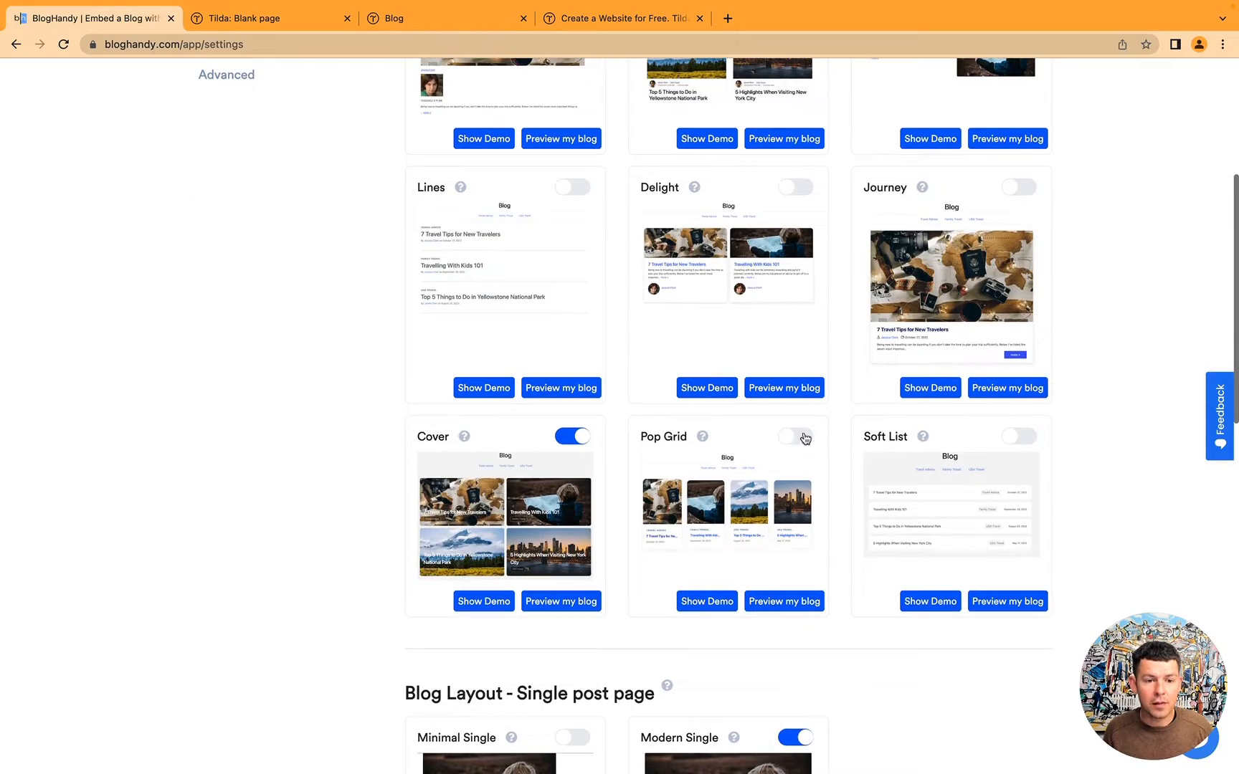
left_click(797, 436)
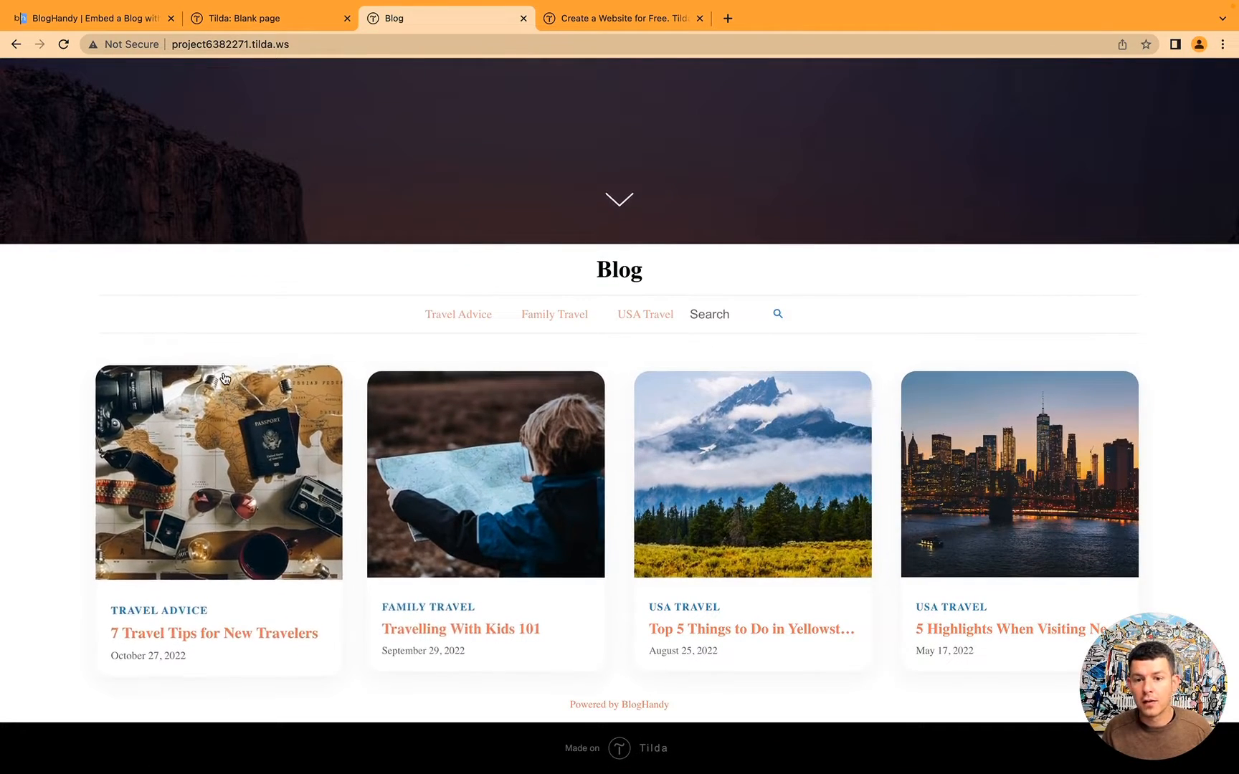
Step: Reload the live blog page and scroll through the two-column Modern Grid post cards
left_click(86, 17)
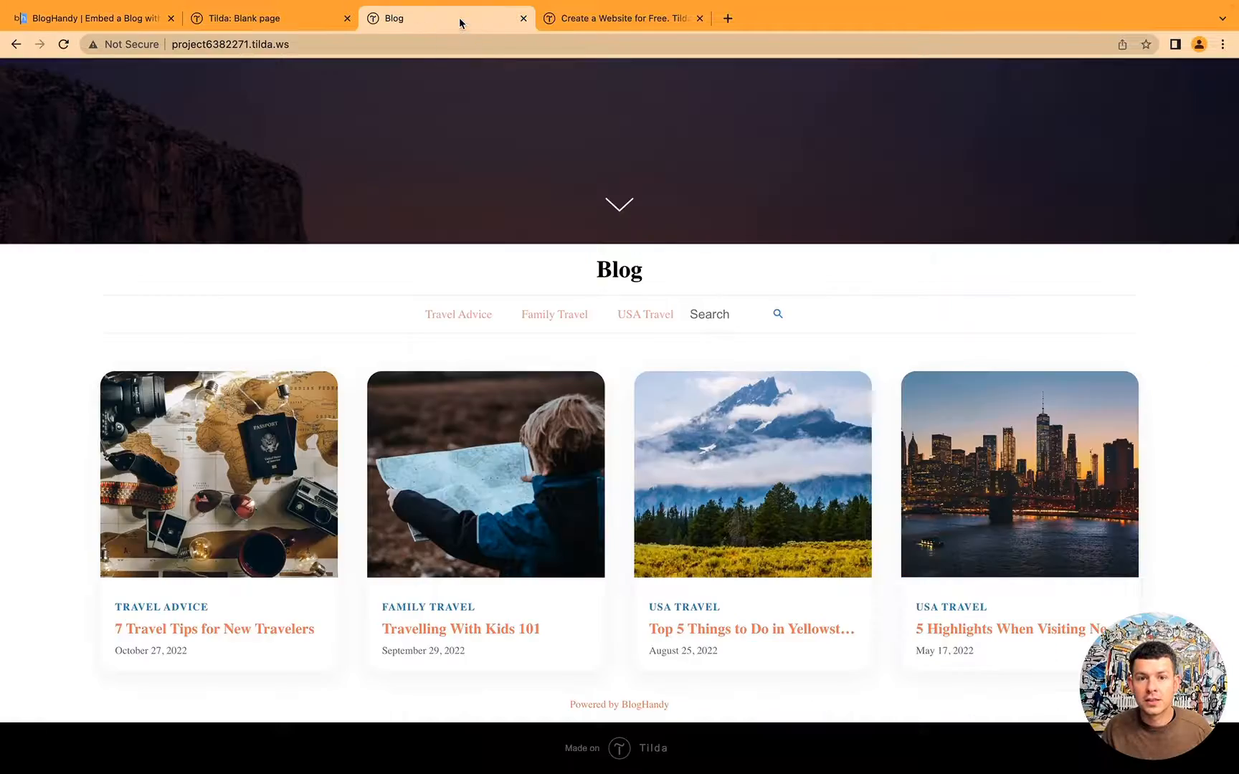
scroll("down", 3)
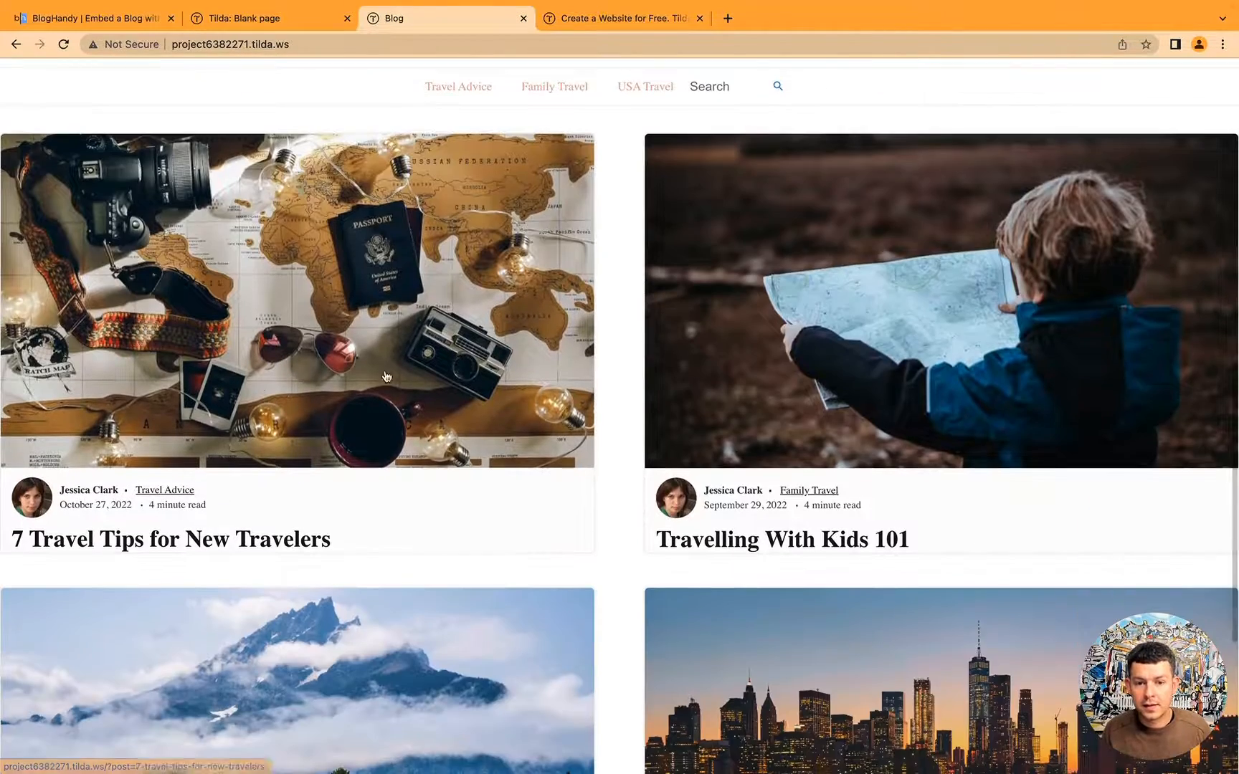
scroll("down", 3)
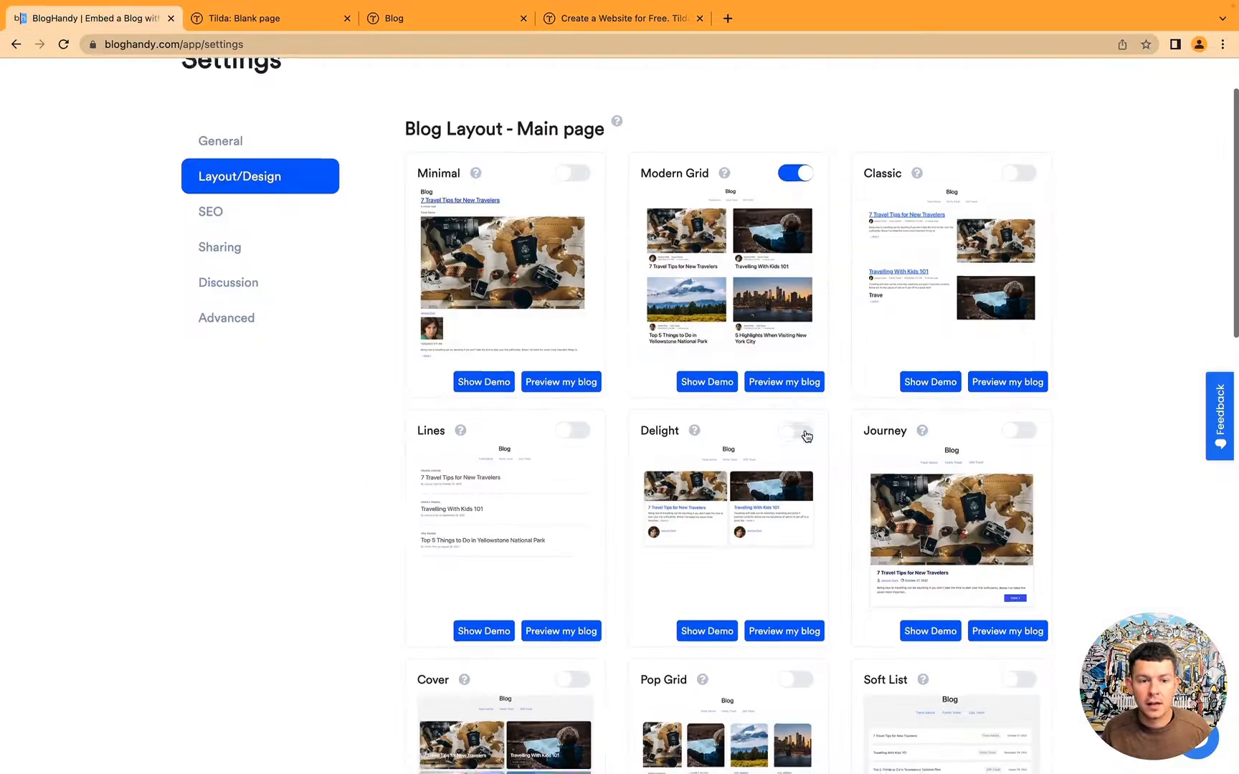
Step: Enable Pop Grid as BlogHandy's main-page layout and return to the published blog page
left_click(800, 431)
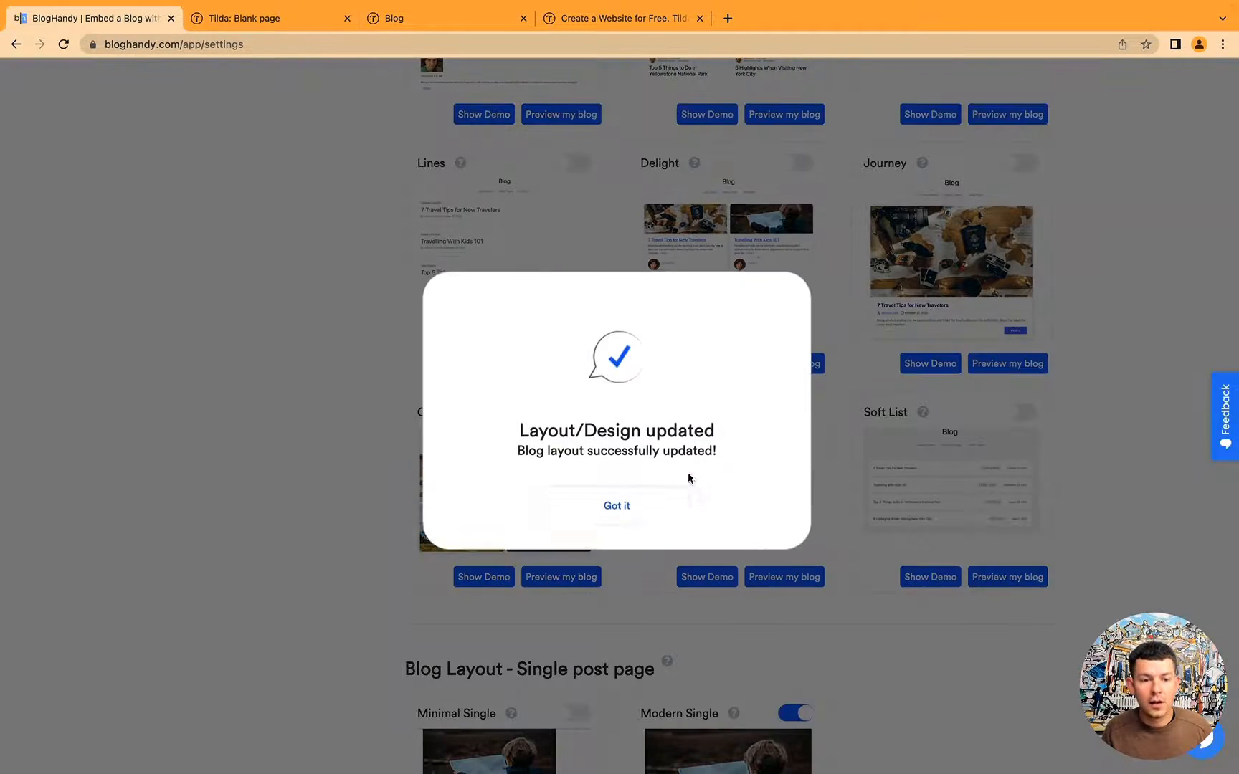
left_click(616, 506)
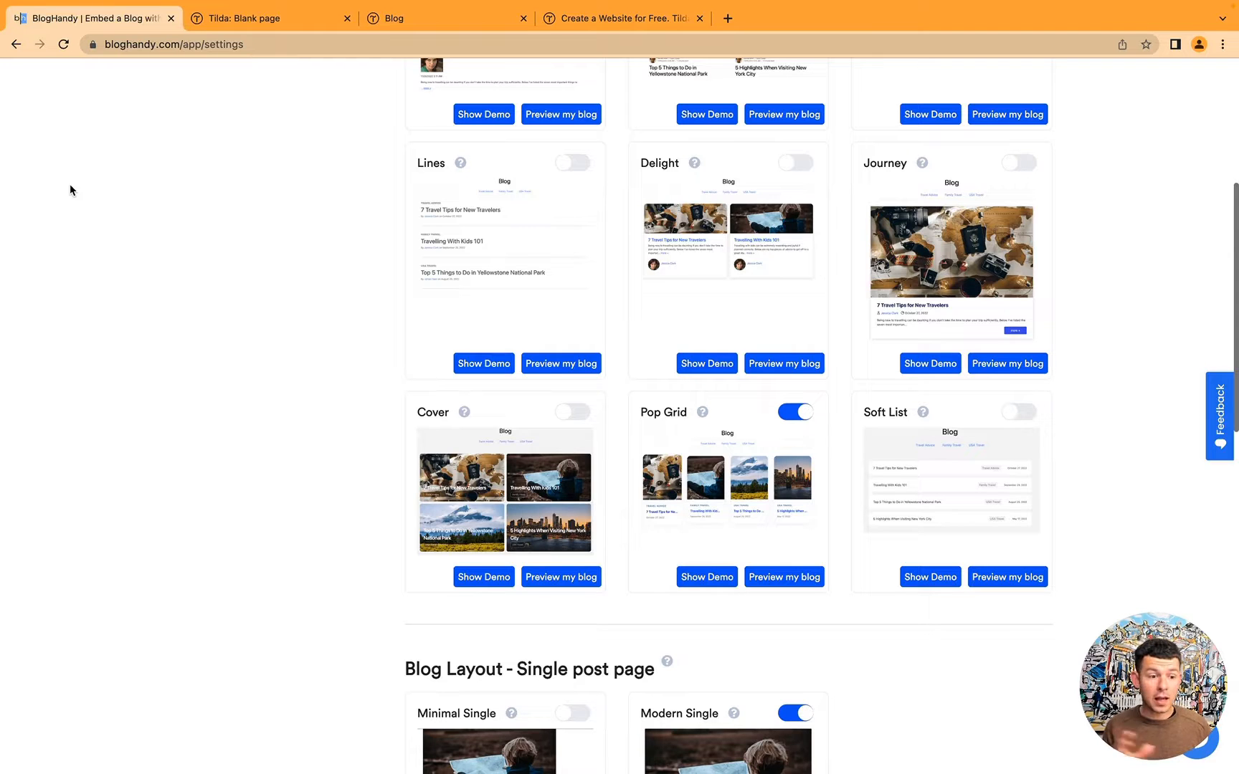
left_click(447, 18)
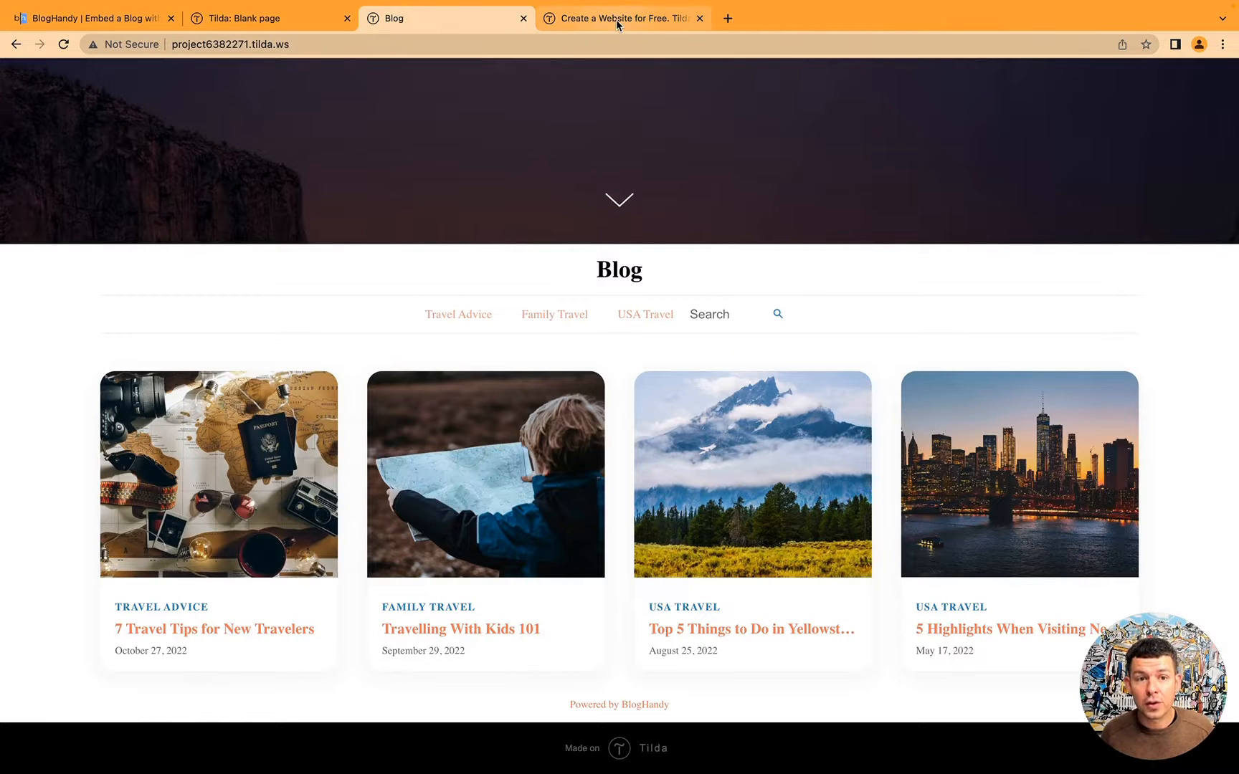
Step: Return to the Tilda editor and dismiss the 'Page was successfully published' dialog
left_click(269, 17)
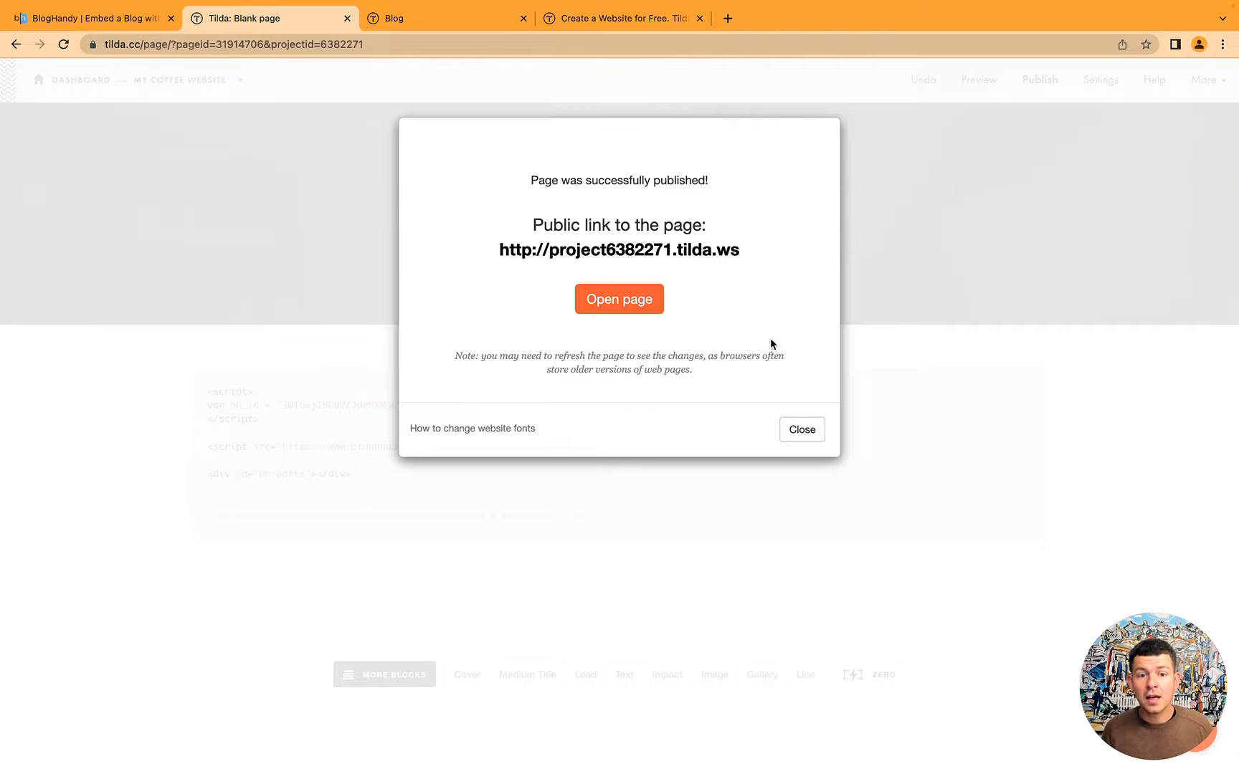
left_click(801, 429)
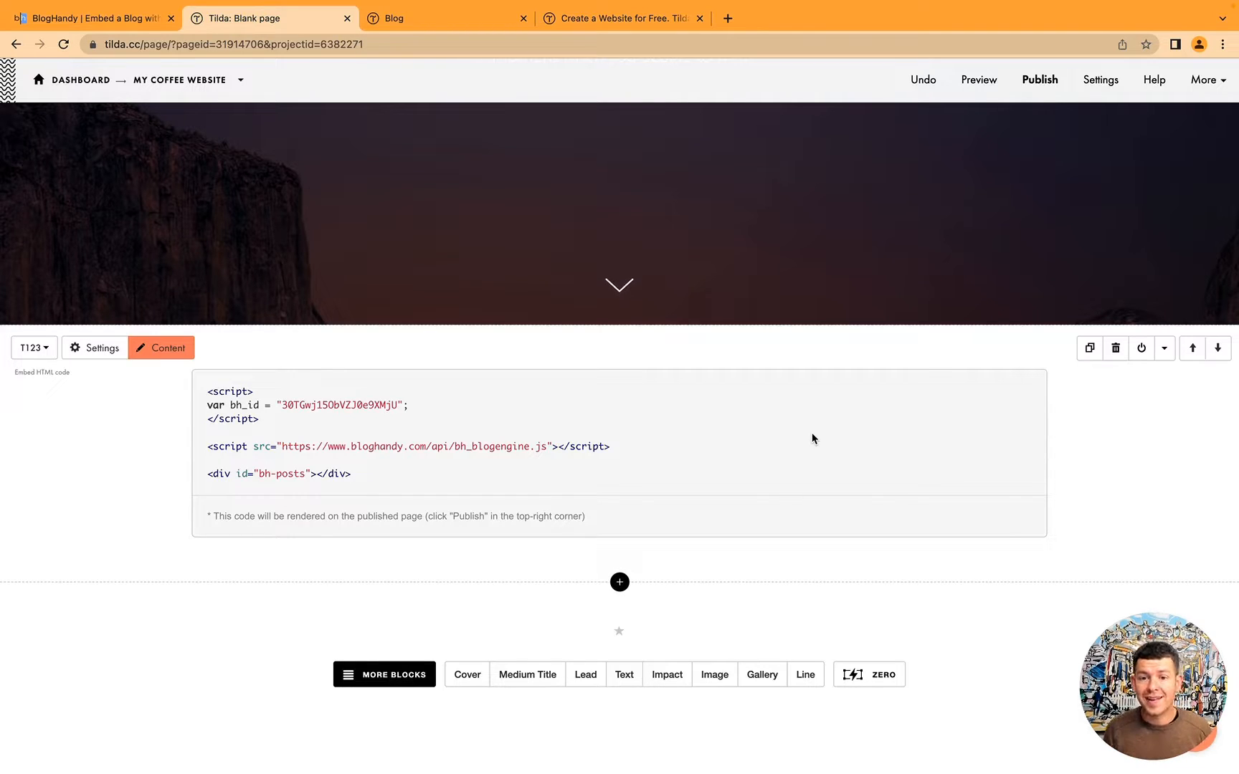
mouse_move(509, 386)
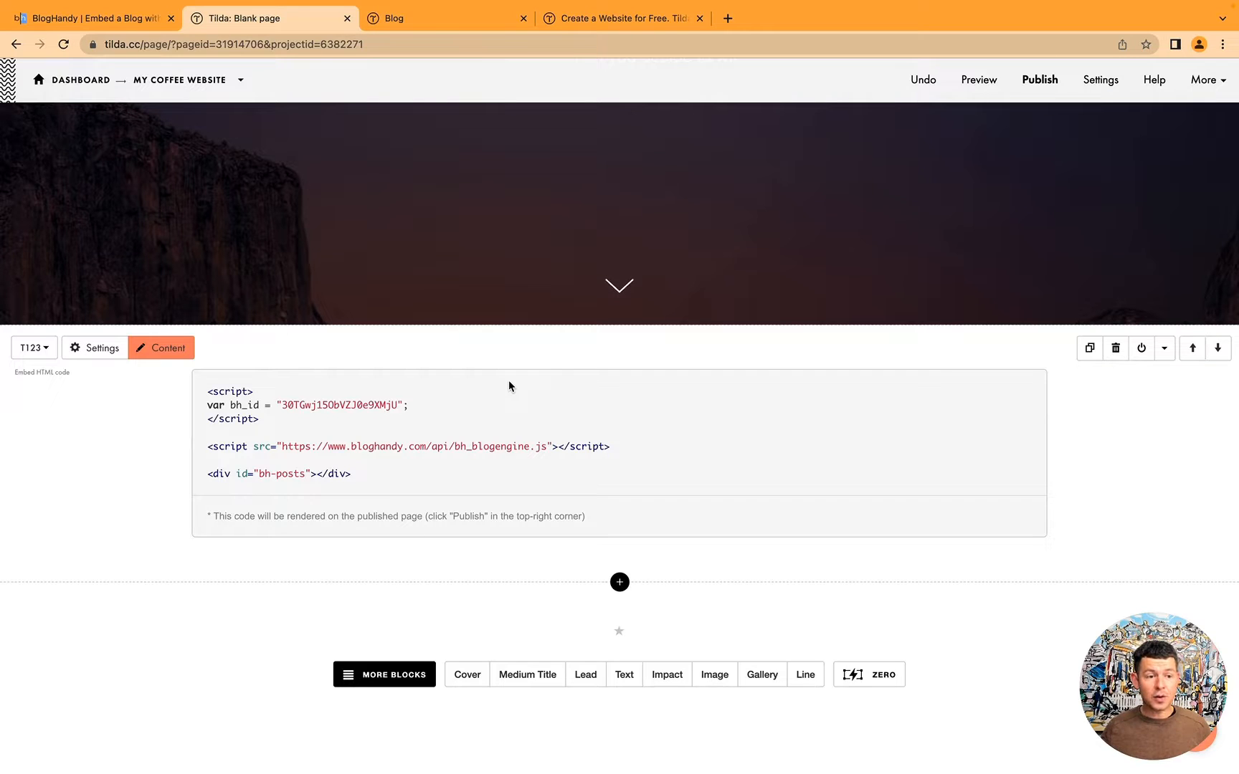